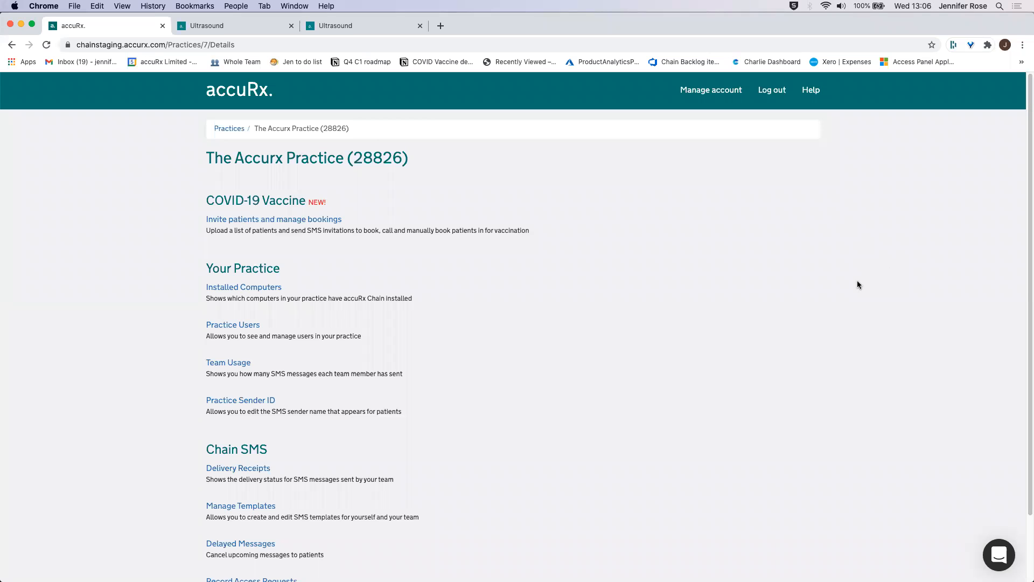
mouse_move(572, 251)
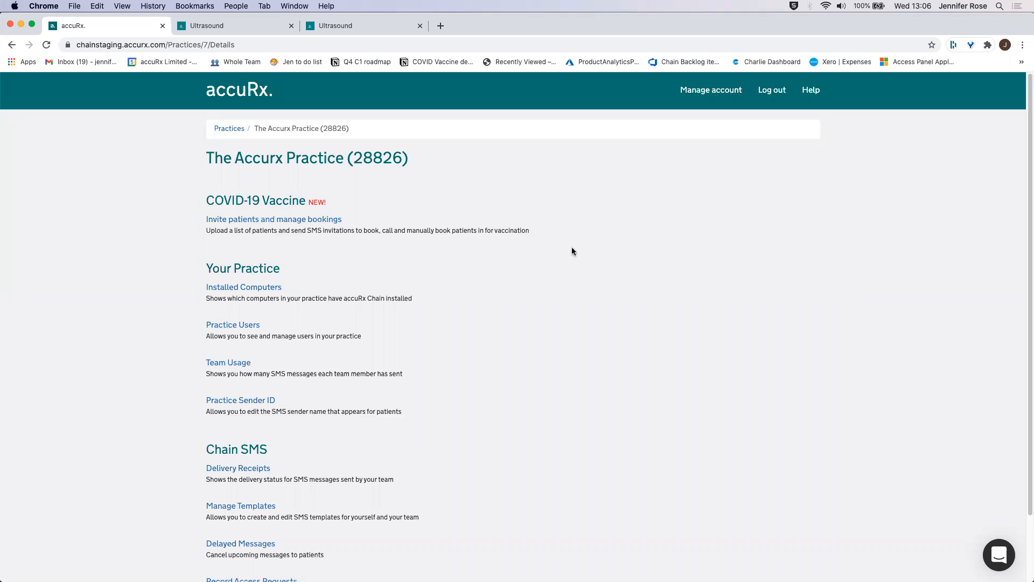
mouse_move(715, 278)
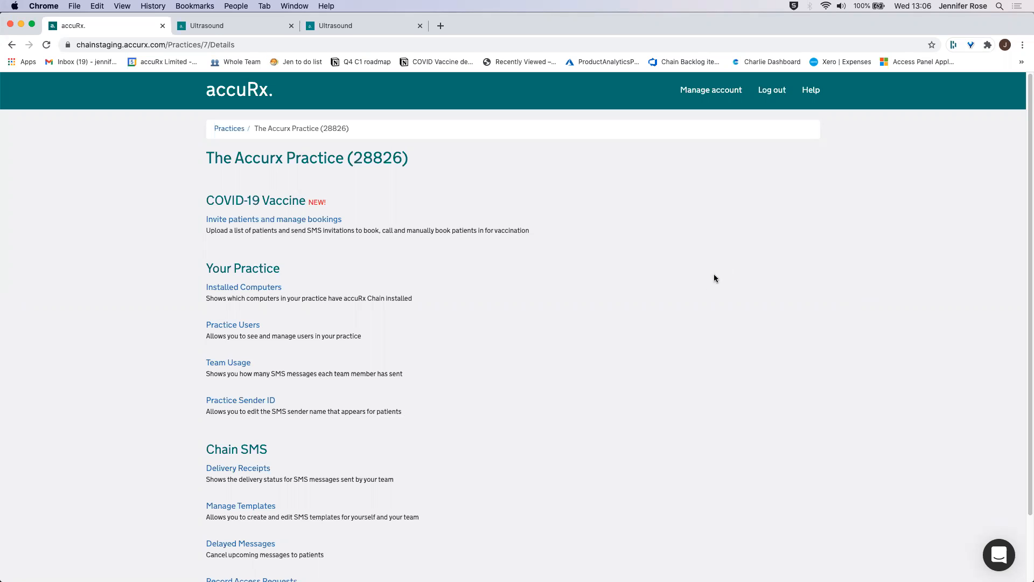
mouse_move(506, 130)
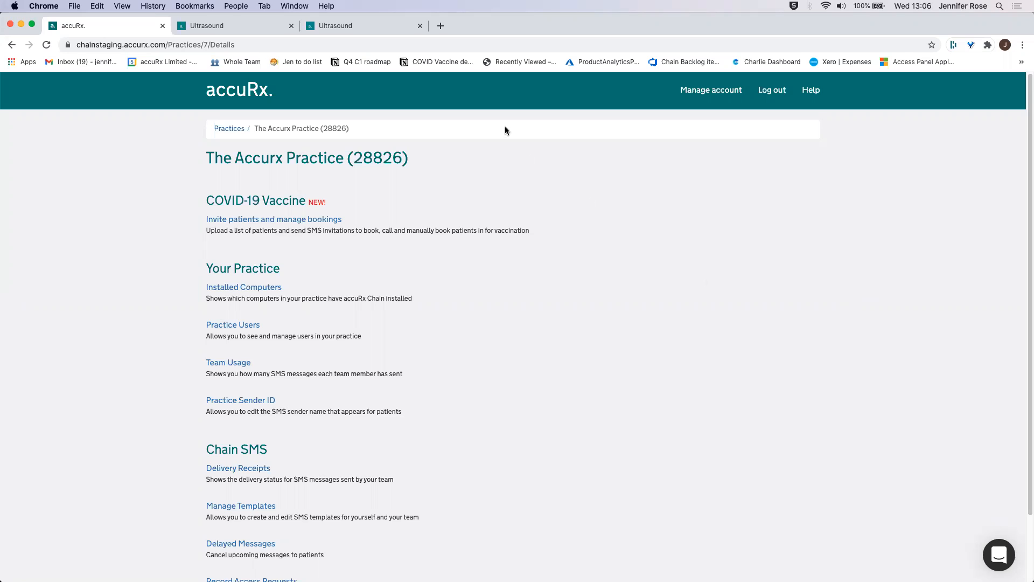
mouse_move(334, 166)
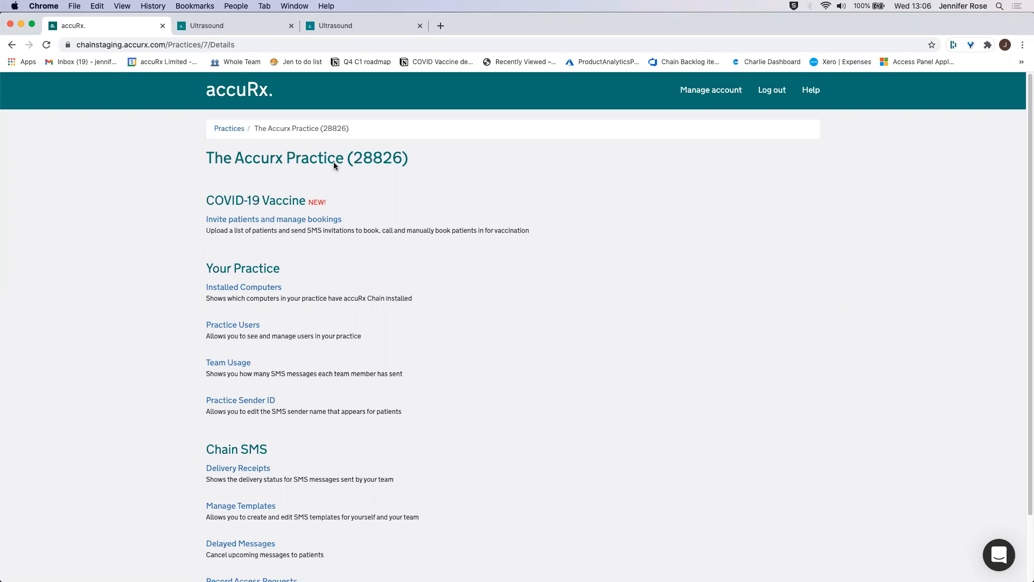
mouse_move(231, 173)
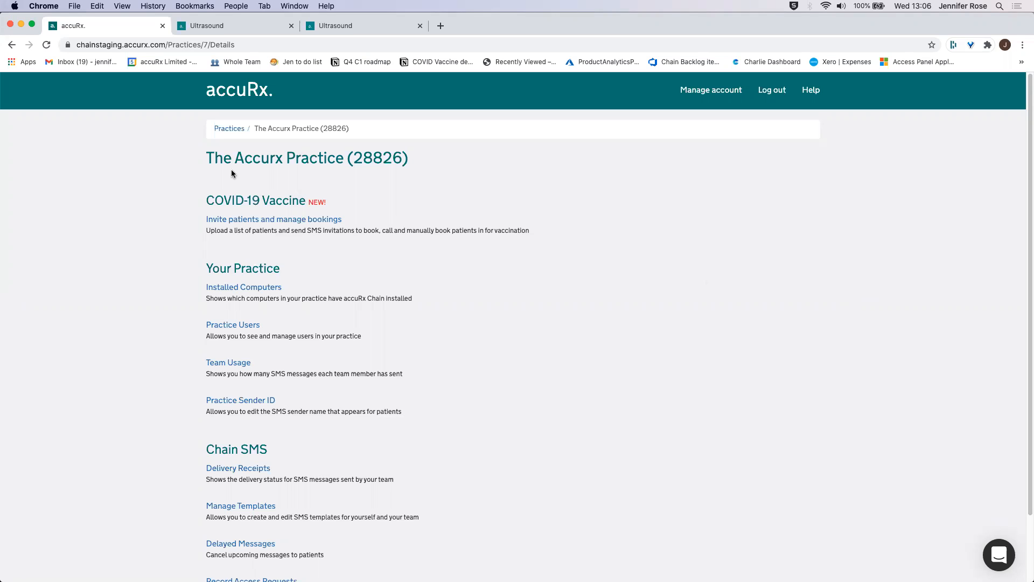
mouse_move(272, 218)
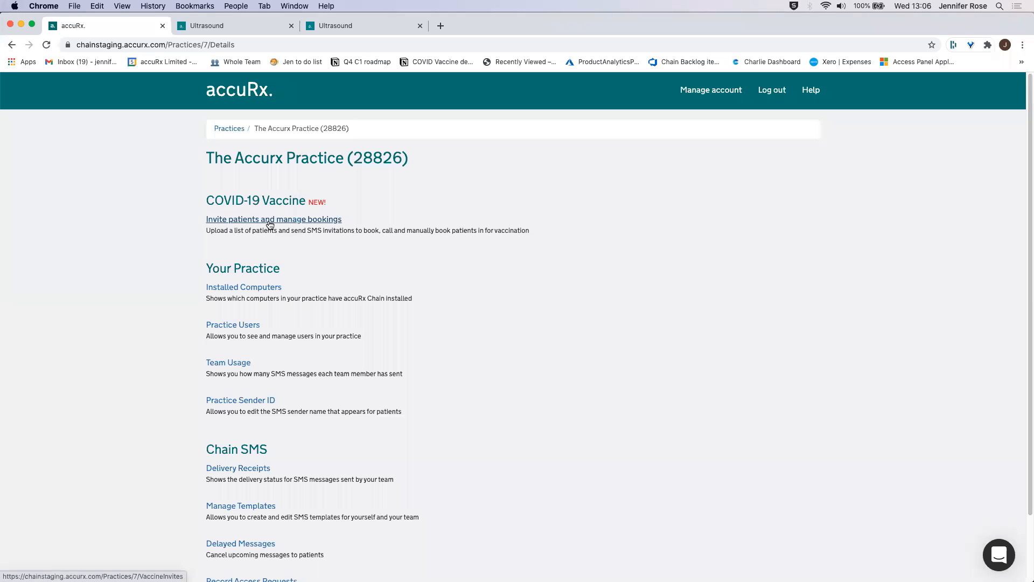
Step: Go to the COVID-19 Vaccine invites and bookings page listing sent invite batches
click(273, 219)
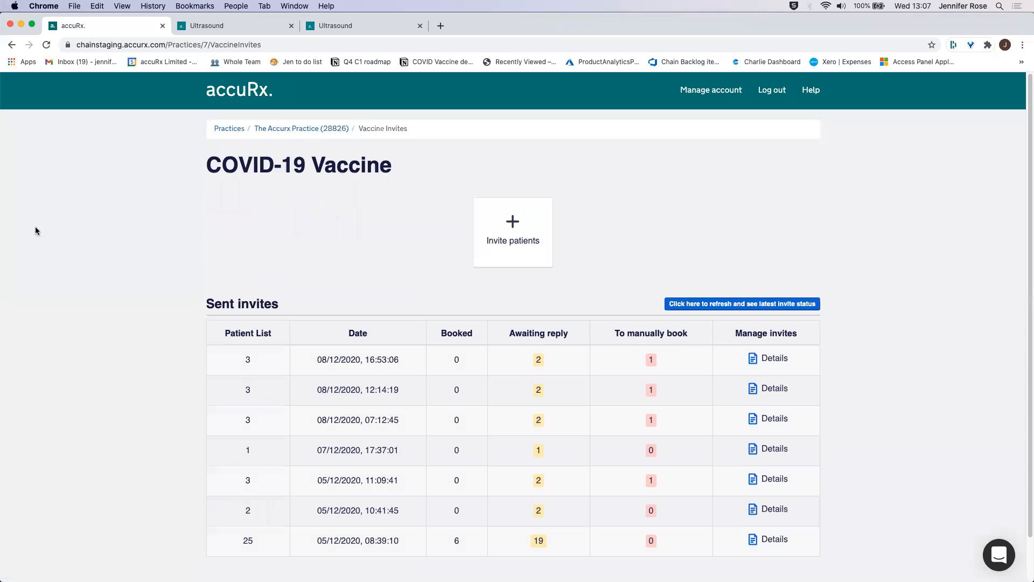
mouse_move(372, 381)
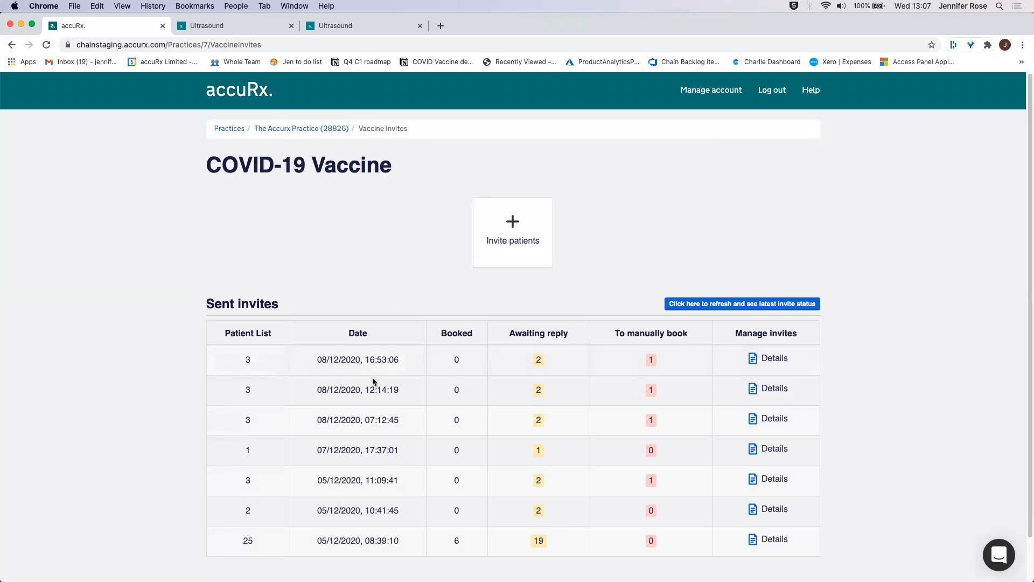
mouse_move(932, 422)
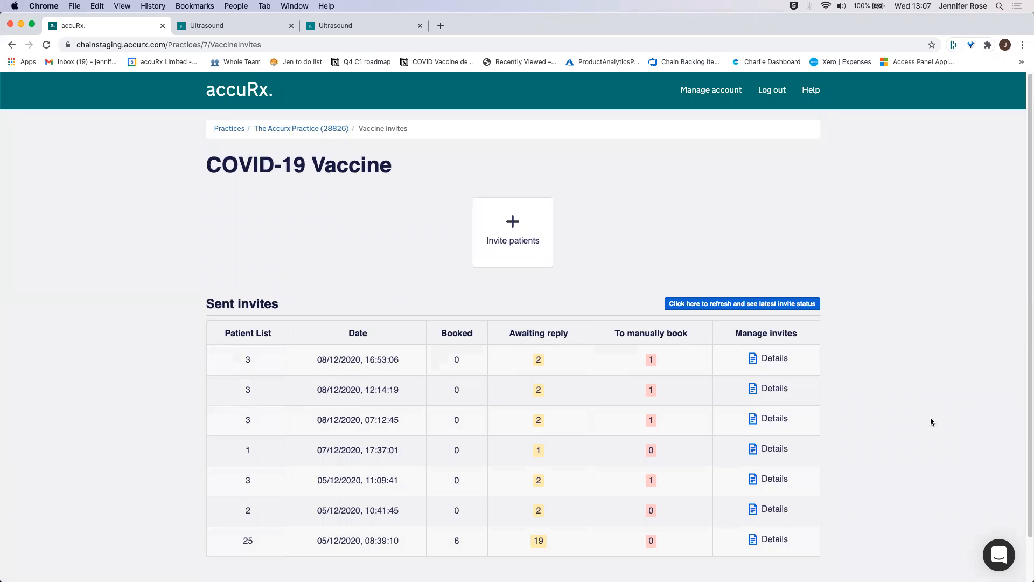
mouse_move(353, 231)
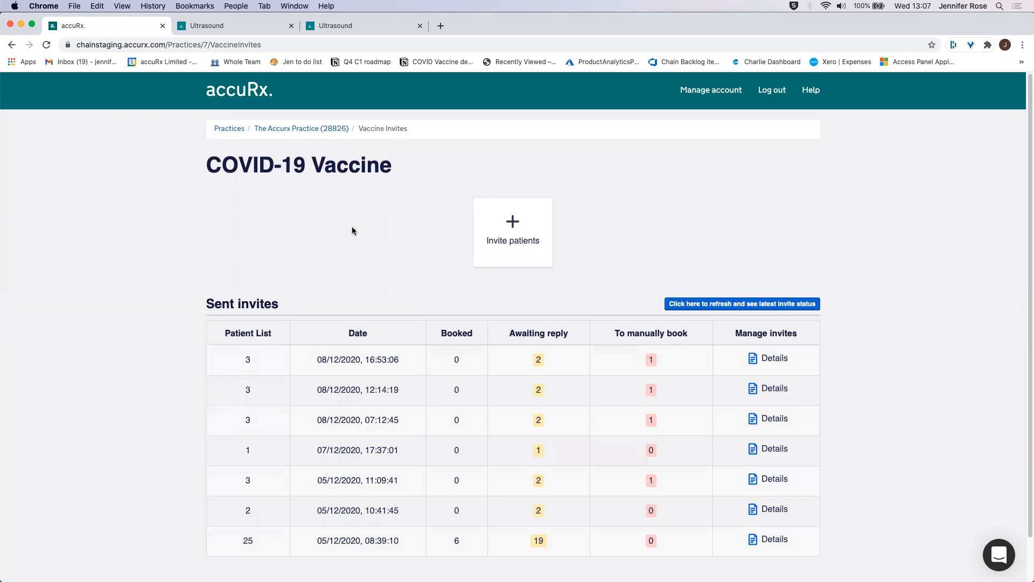
Step: Start a new invite and upload the three-patient CSV from the CSV tests folder
click(513, 232)
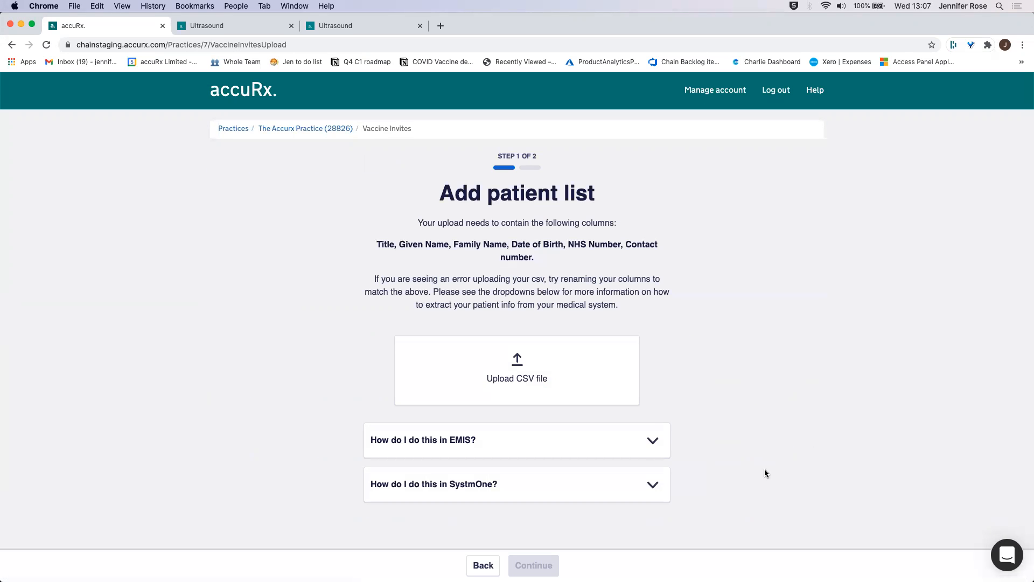
mouse_move(619, 319)
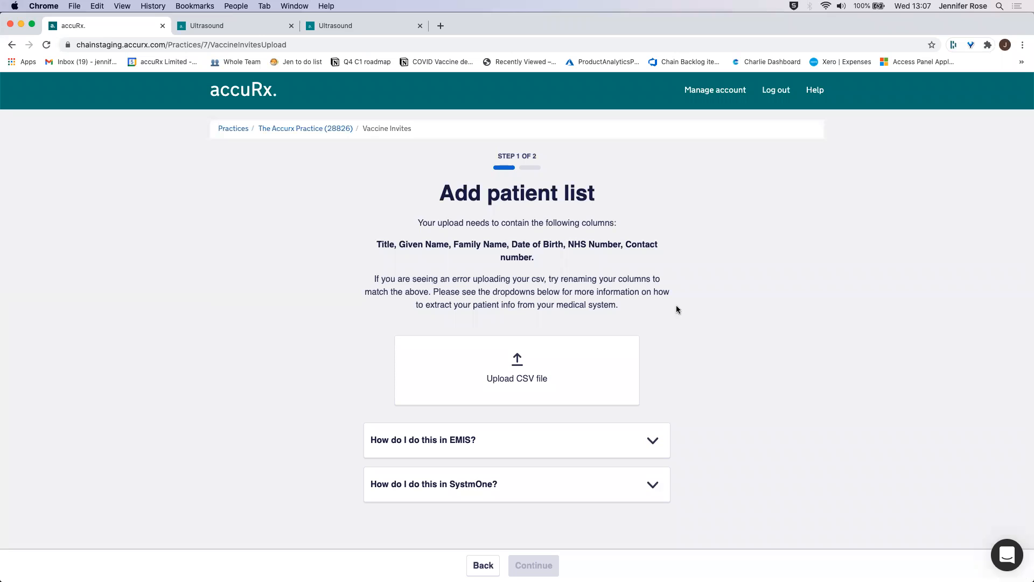
mouse_move(331, 448)
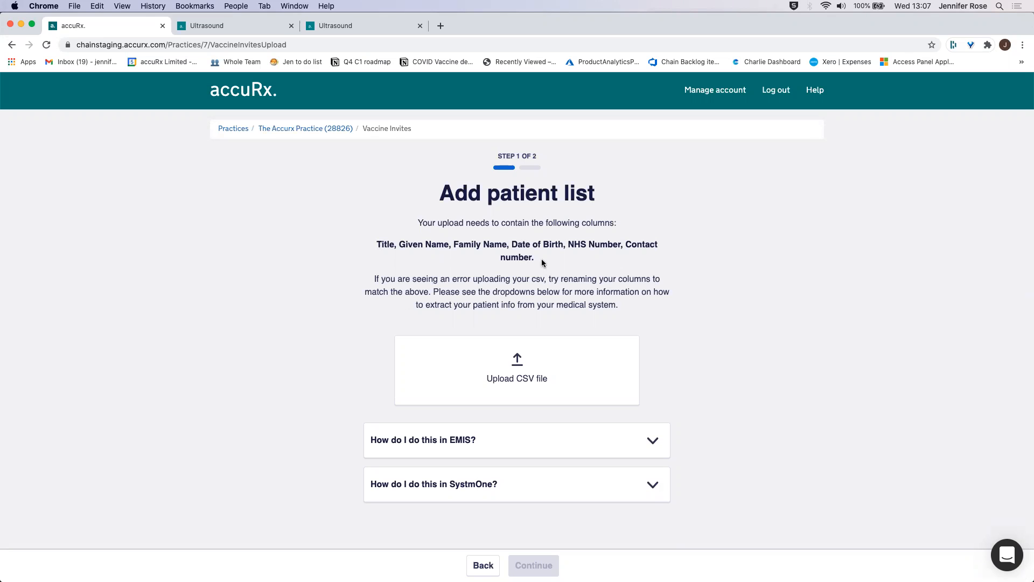
mouse_move(665, 241)
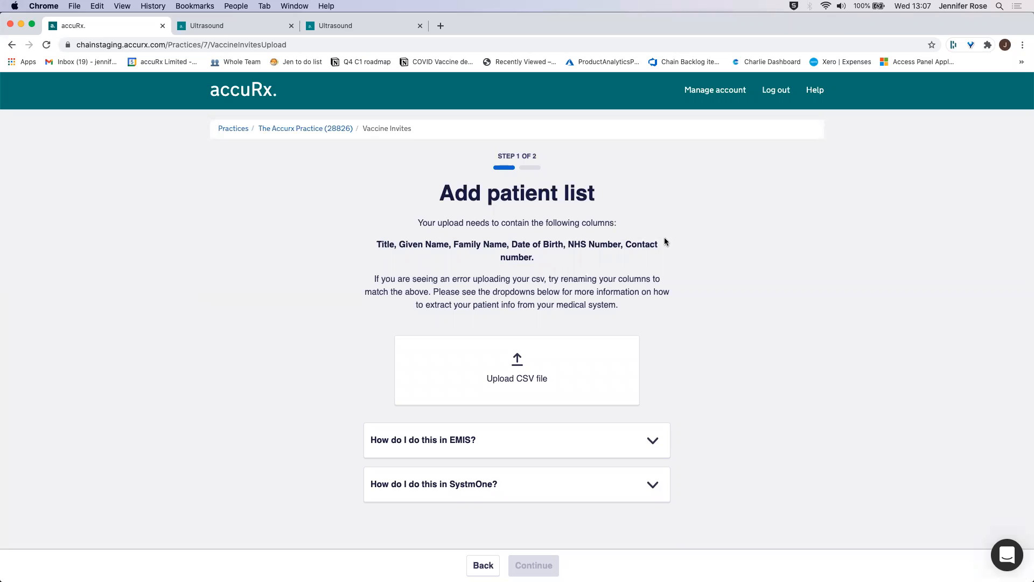
mouse_move(723, 266)
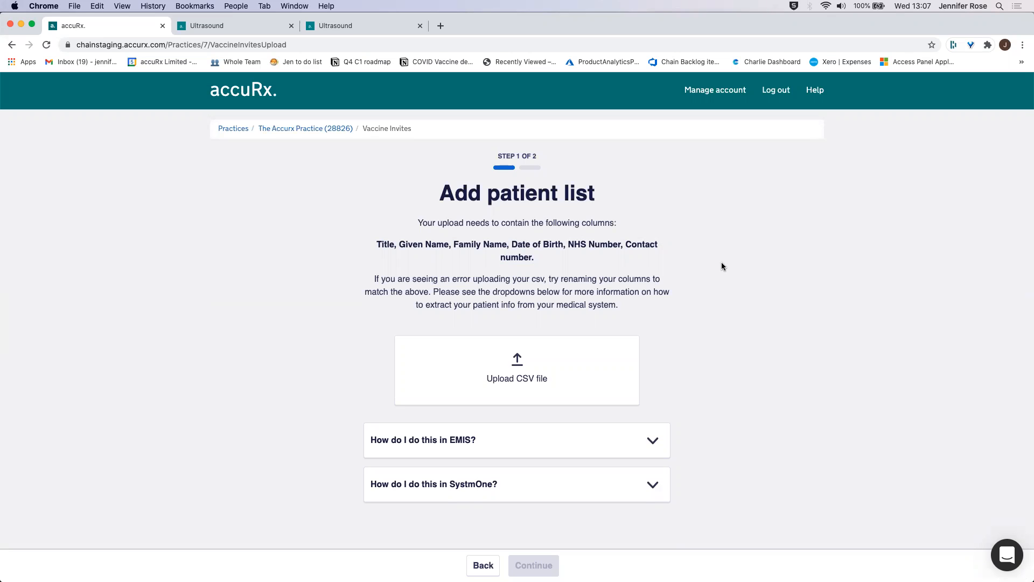
mouse_move(692, 295)
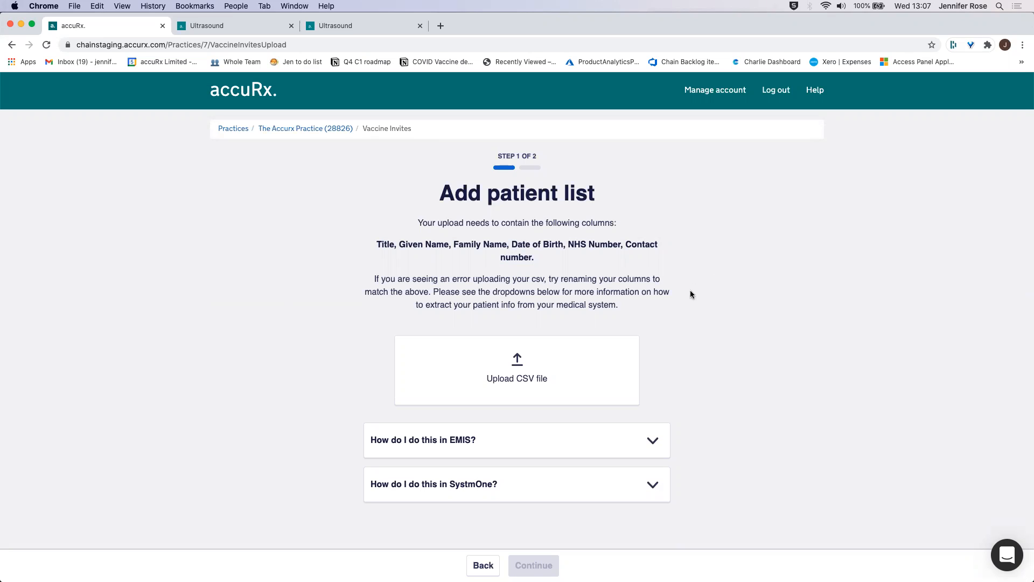
mouse_move(754, 363)
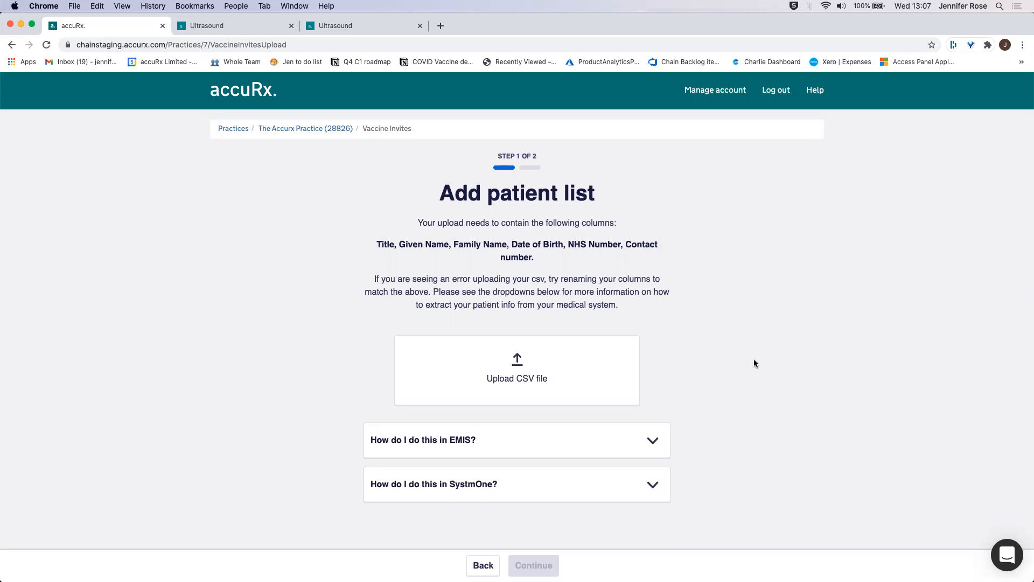
mouse_move(758, 360)
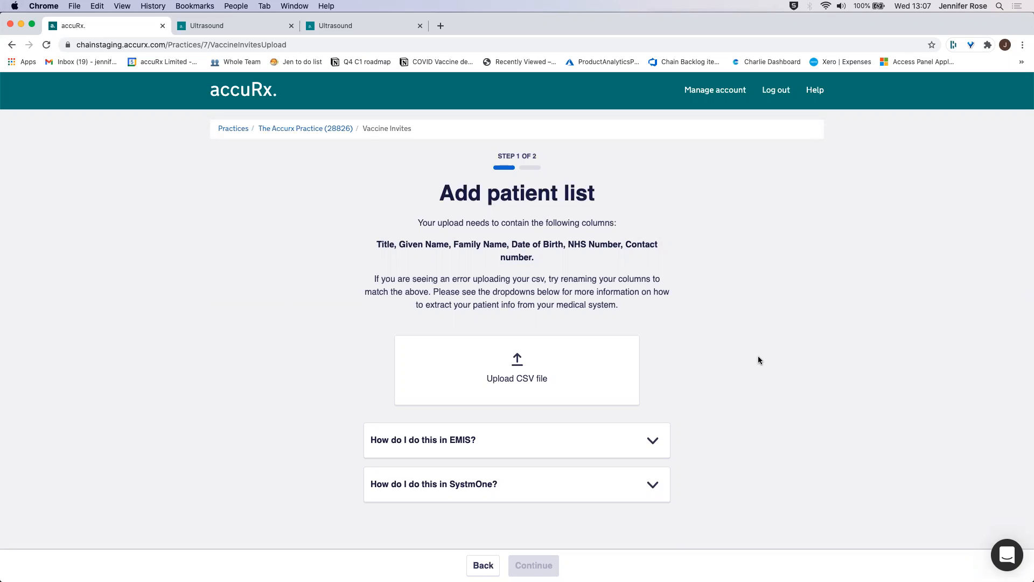
mouse_move(690, 299)
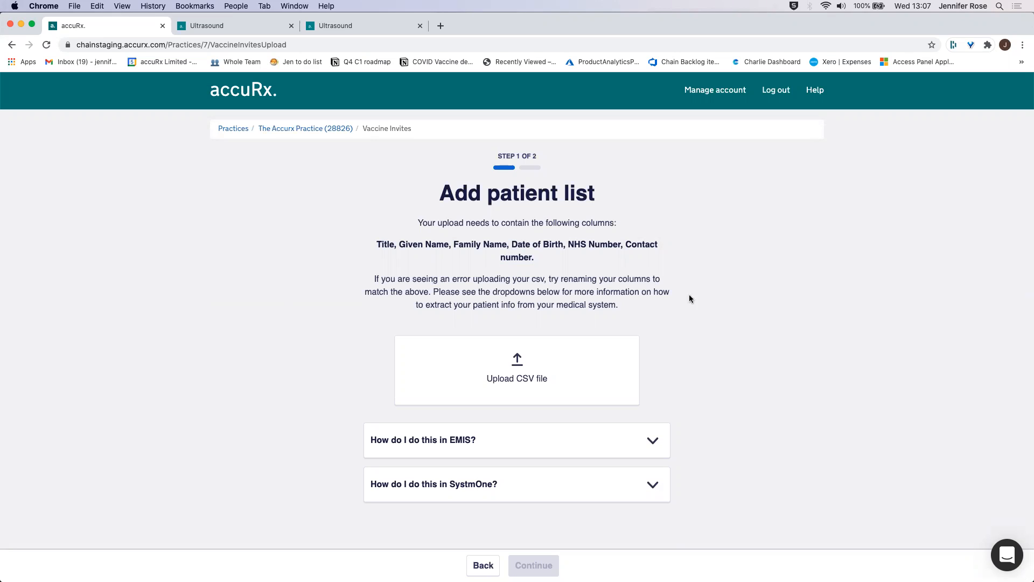
mouse_move(566, 366)
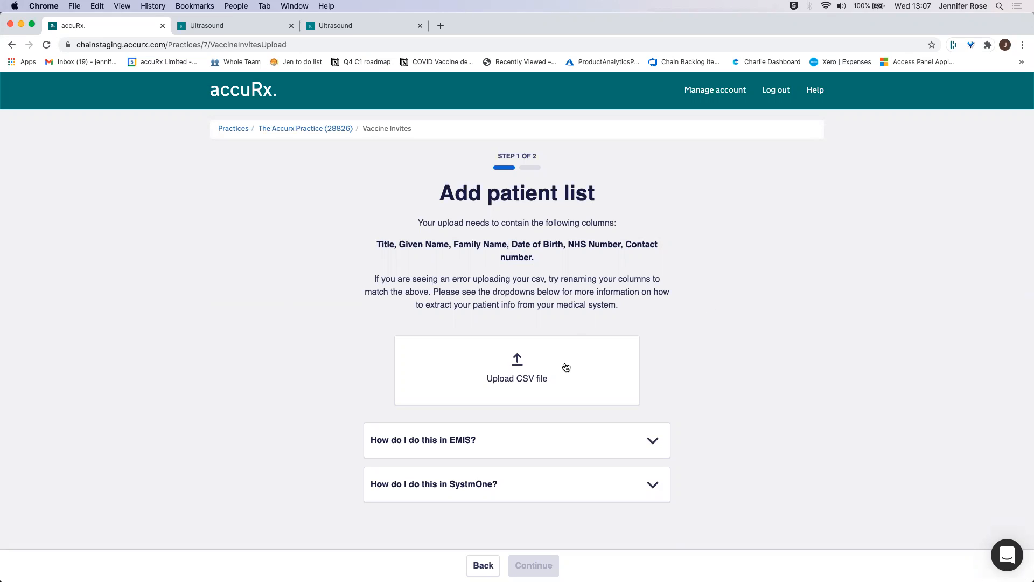
mouse_move(522, 368)
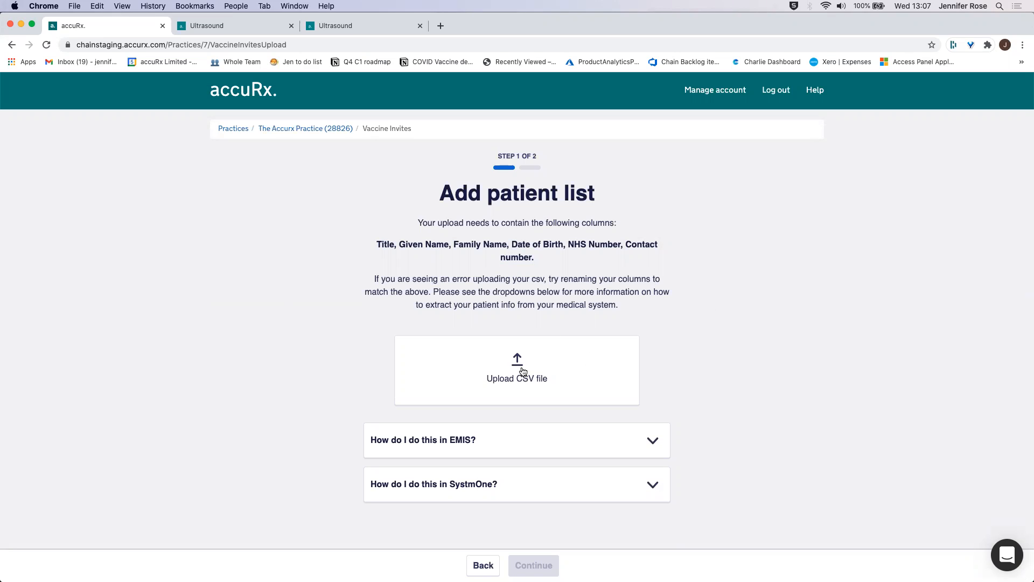
click(516, 369)
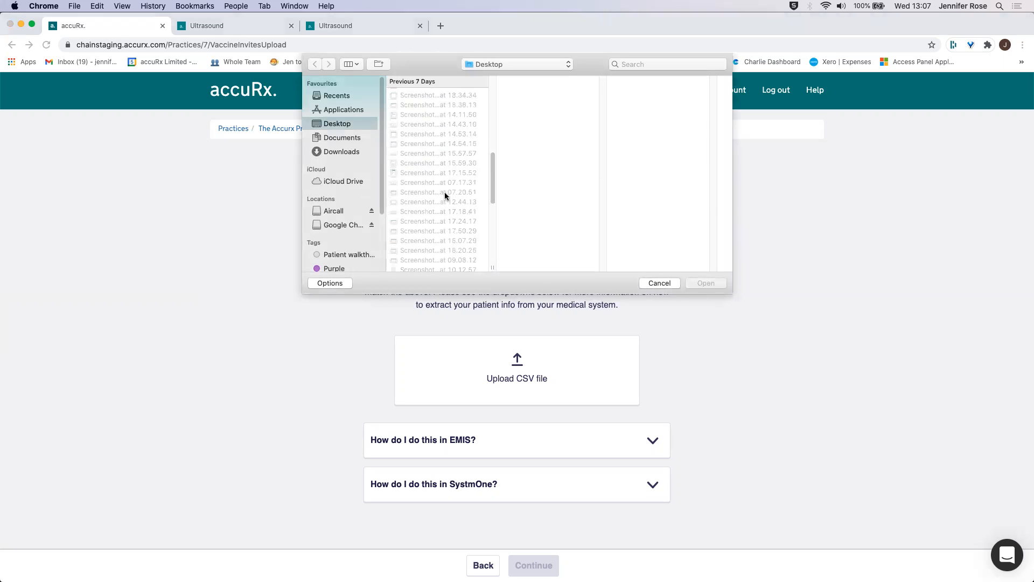
scroll(down, 3)
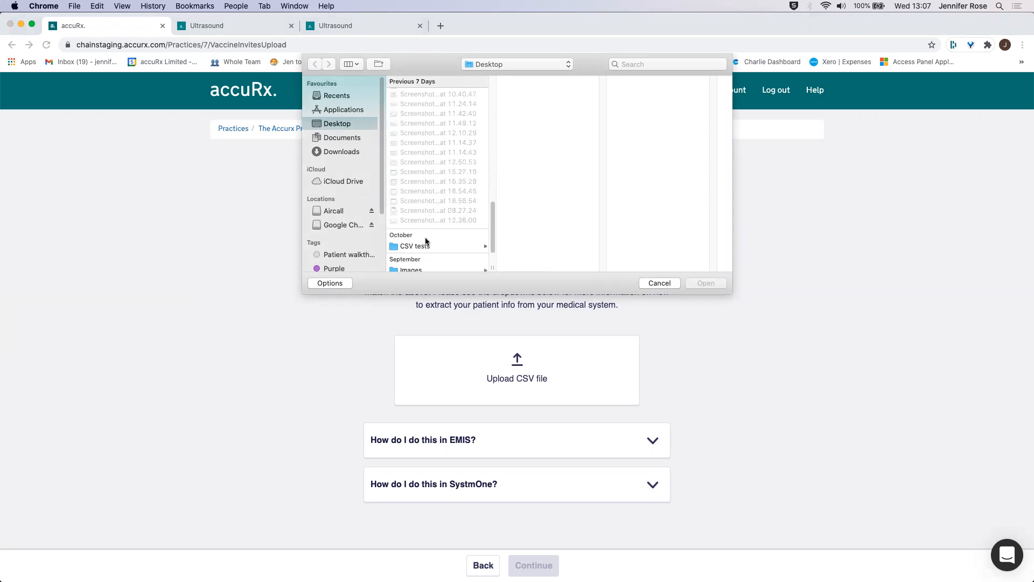
click(414, 245)
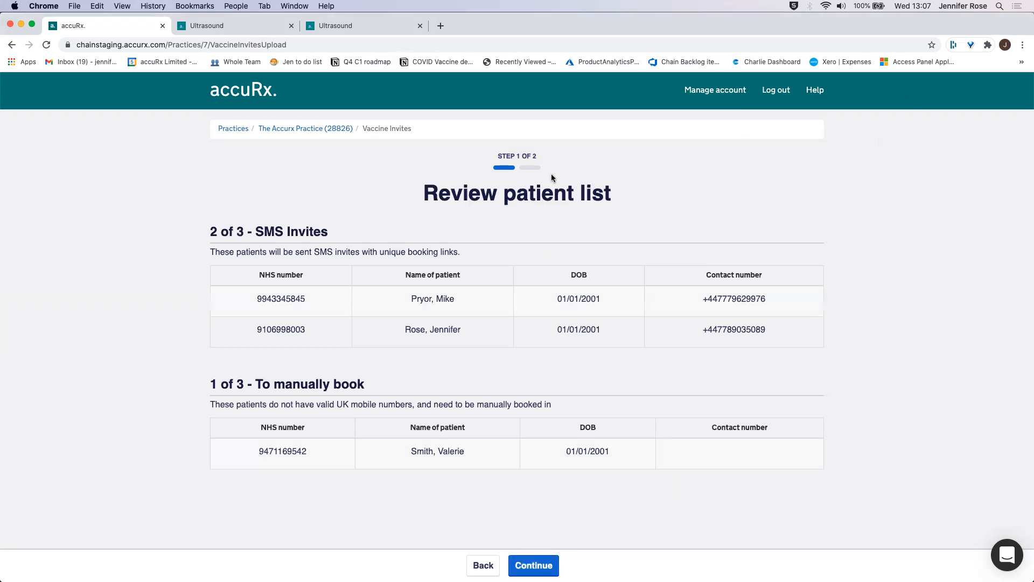
mouse_move(537, 183)
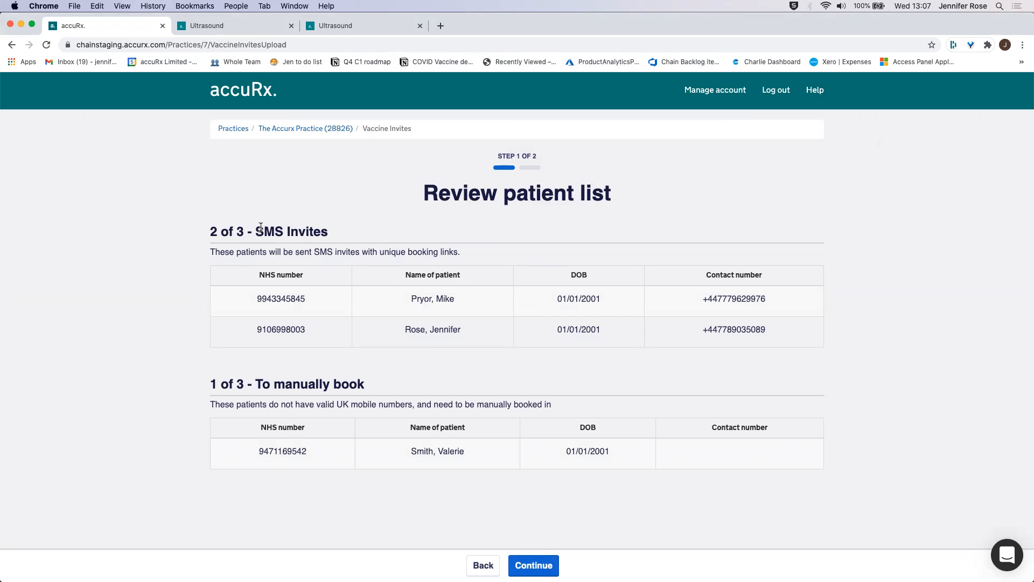
double_click(294, 231)
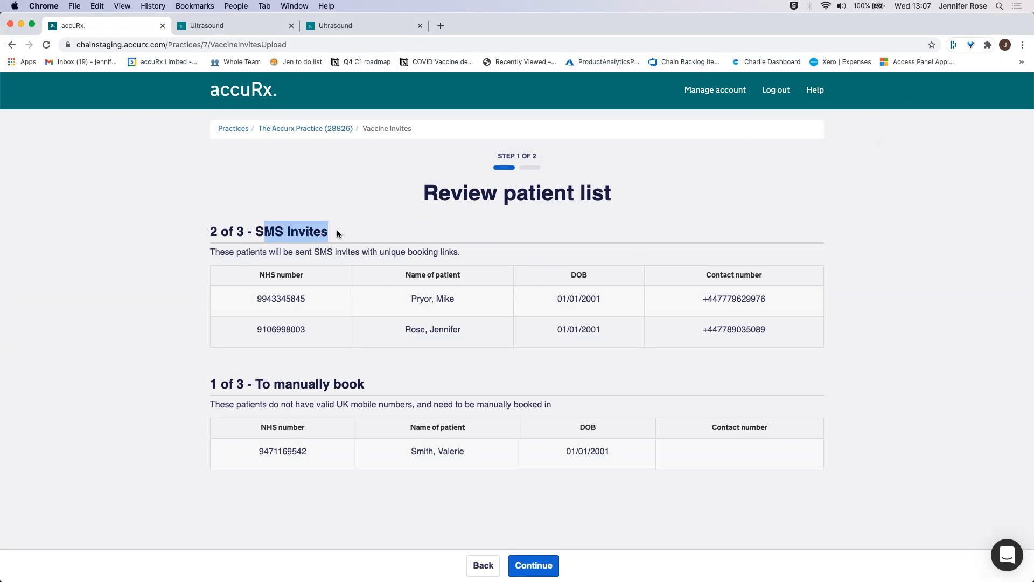
mouse_move(709, 270)
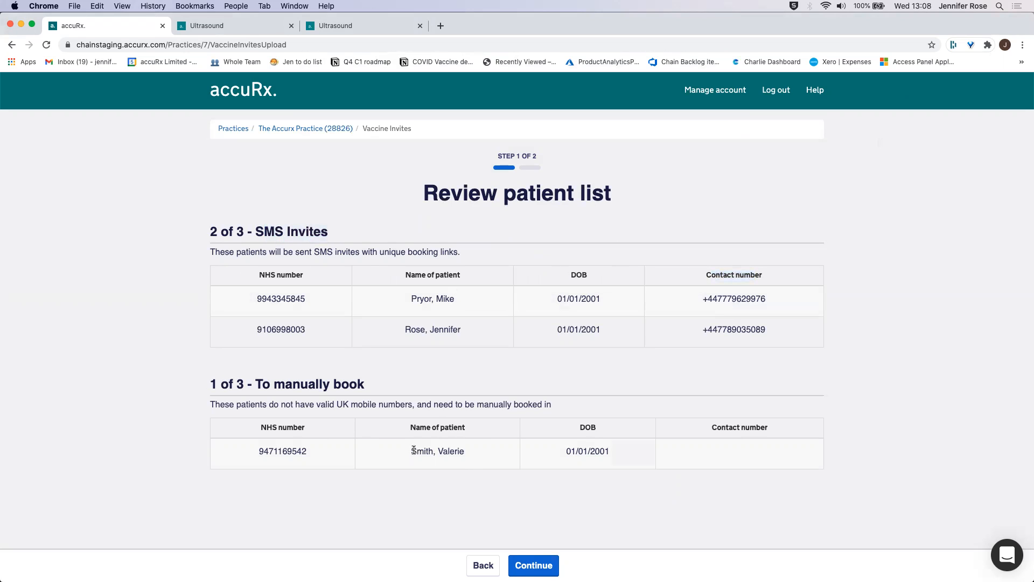
mouse_move(500, 534)
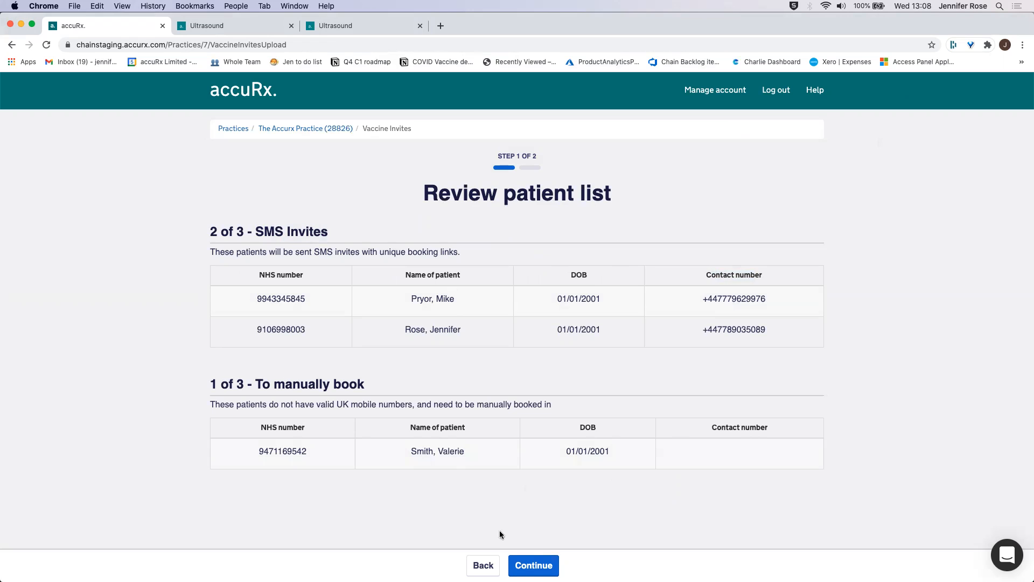
click(533, 565)
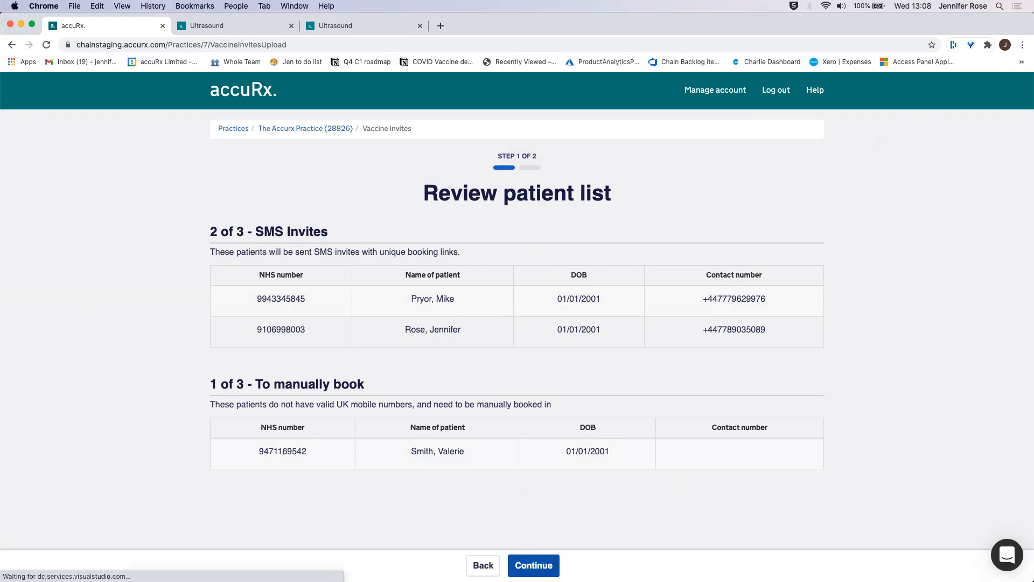
click(533, 566)
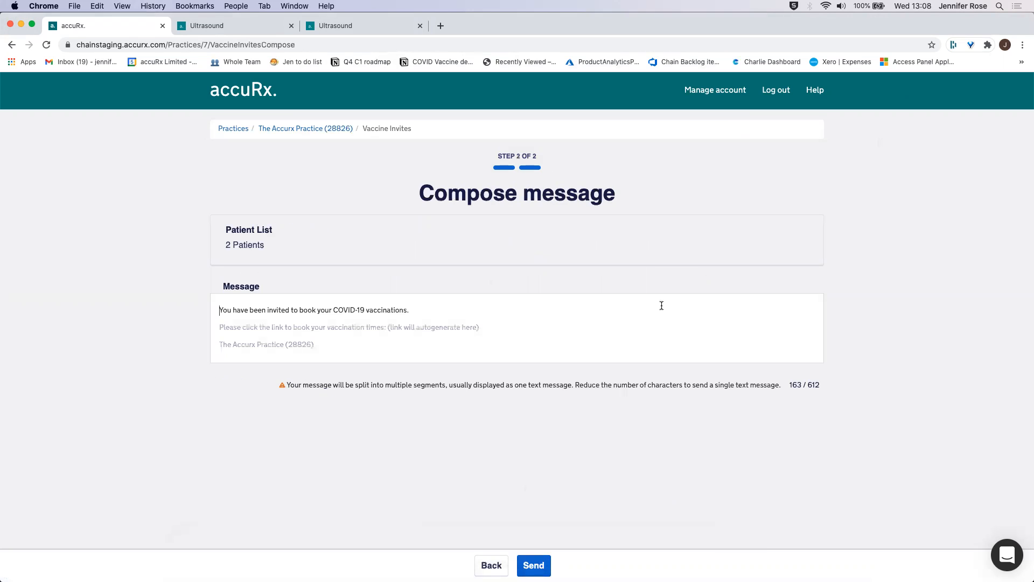
mouse_move(367, 154)
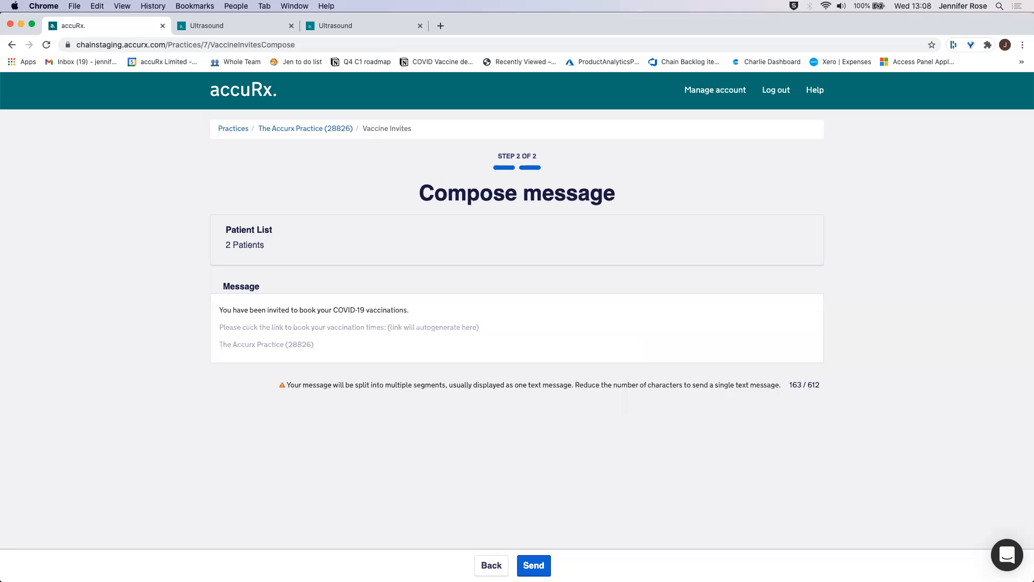
mouse_move(685, 167)
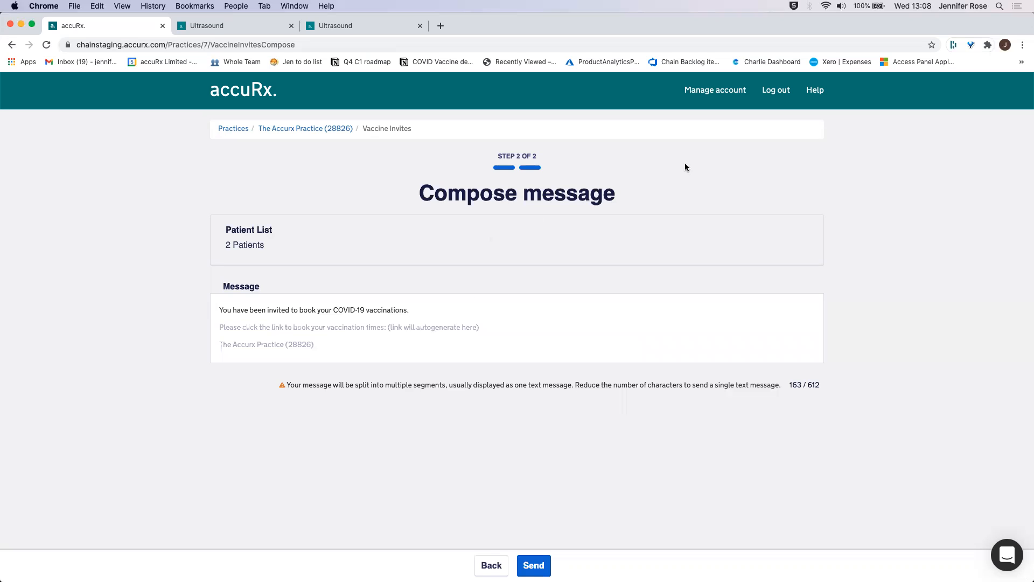
mouse_move(491, 474)
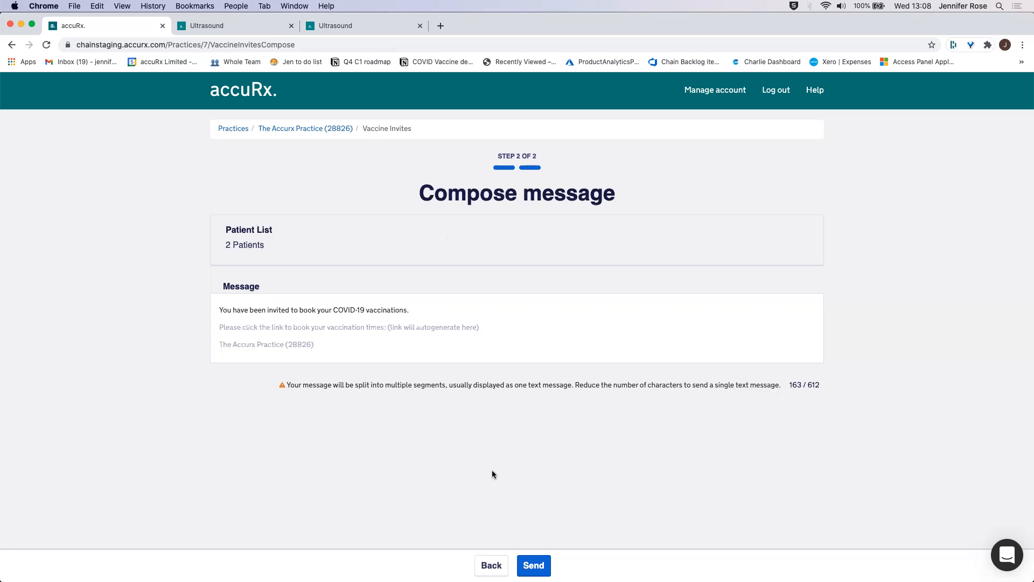
Step: Send the invites and view details of the newest three-patient batch
click(533, 565)
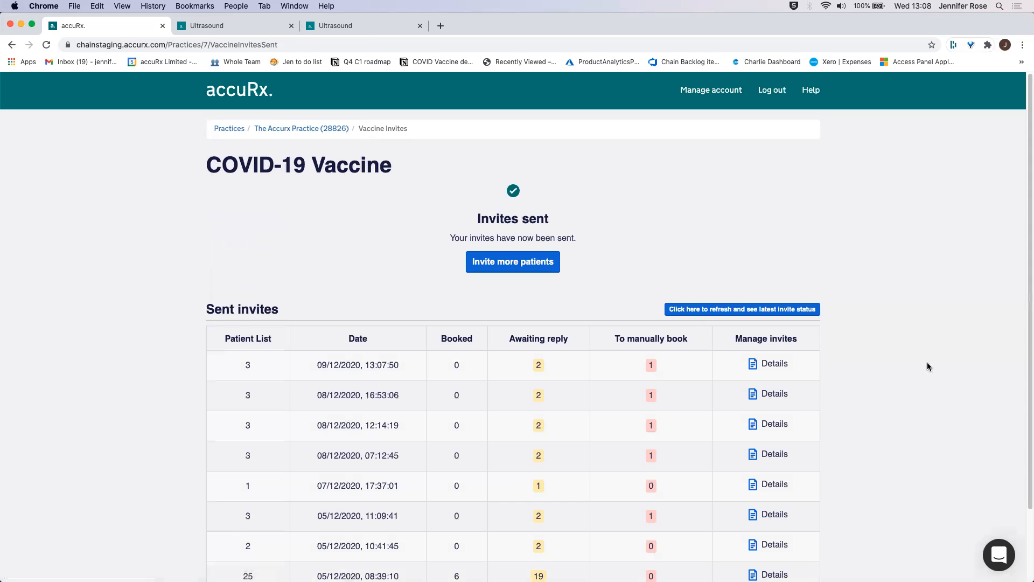
mouse_move(715, 366)
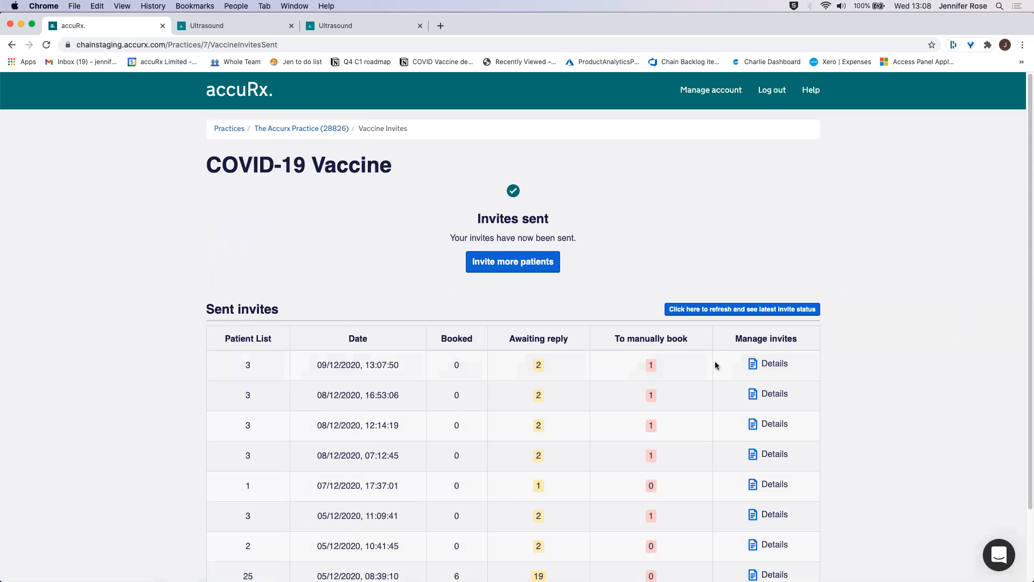
mouse_move(805, 172)
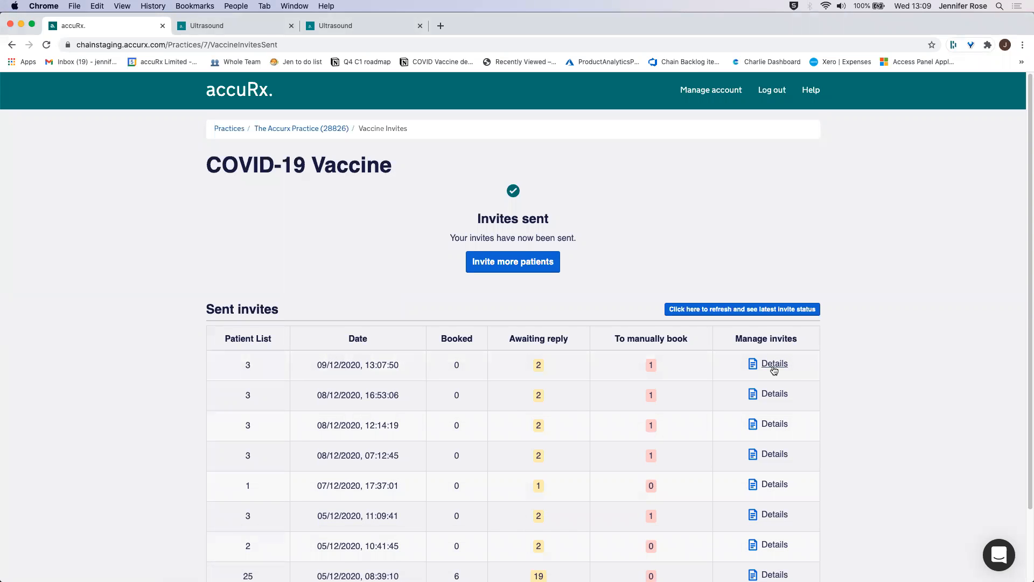
click(773, 363)
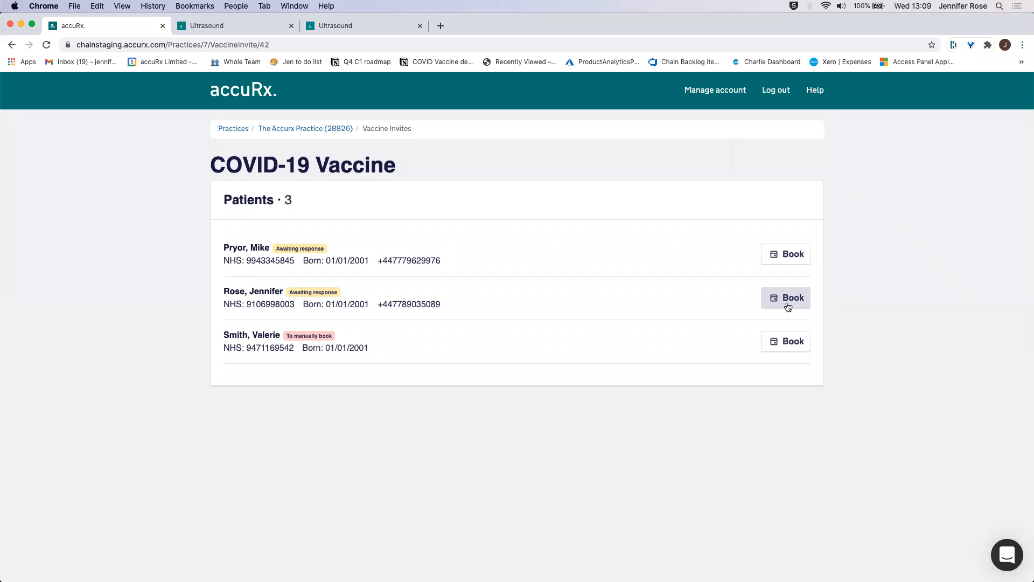
Step: Begin the second patient's booking and continue past the welcome and location pages
click(786, 297)
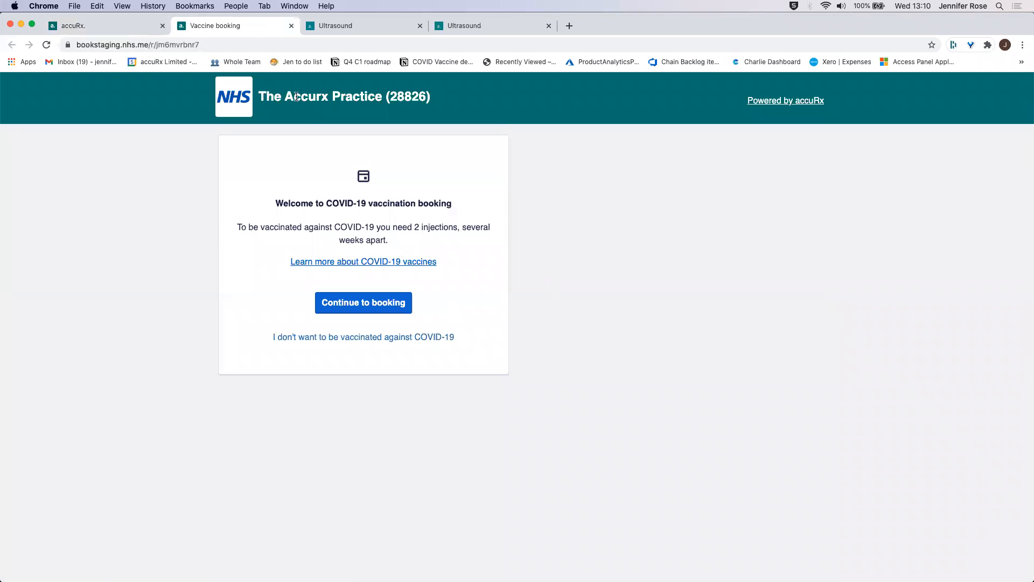
mouse_move(93, 16)
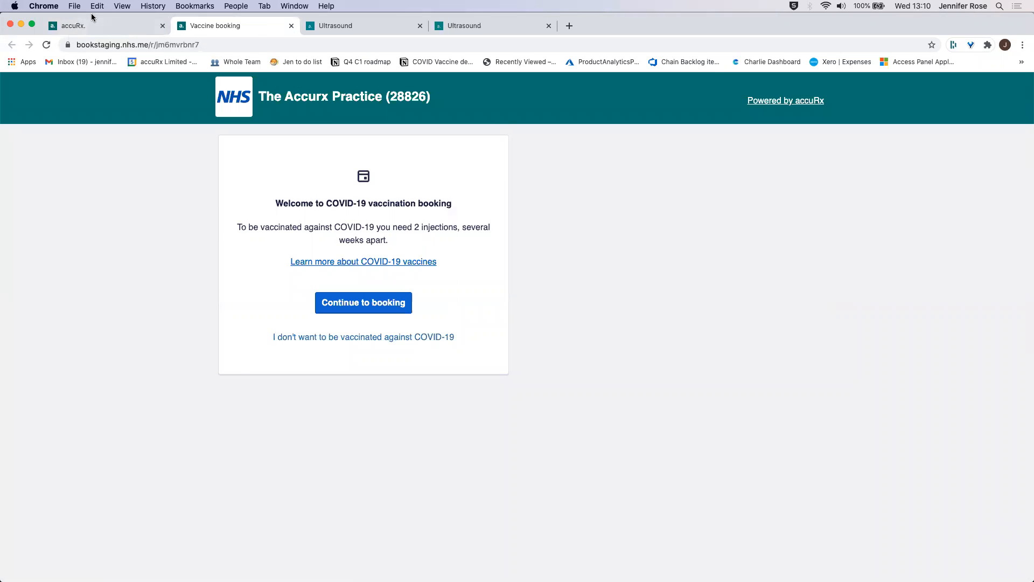
click(105, 25)
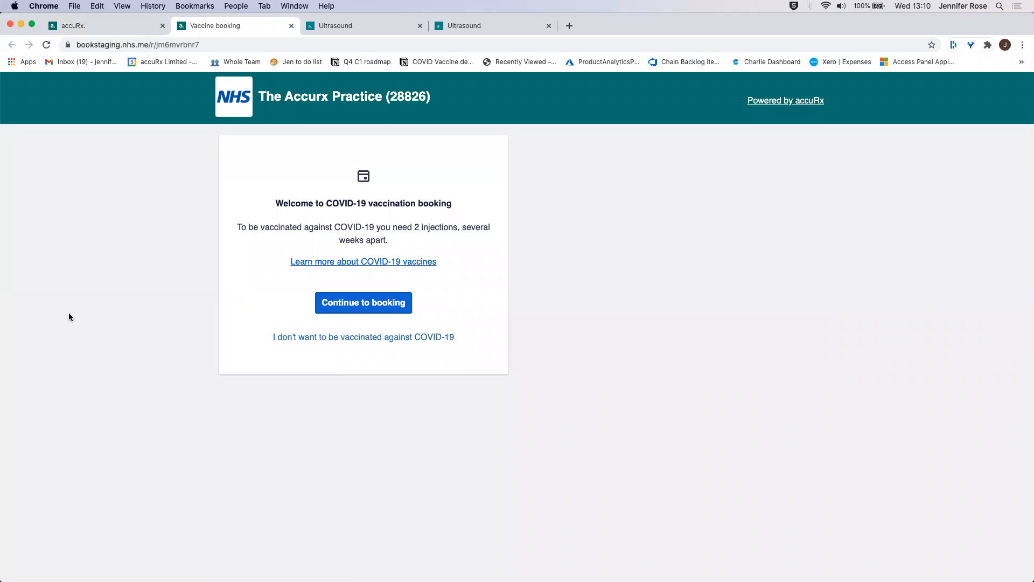
mouse_move(831, 404)
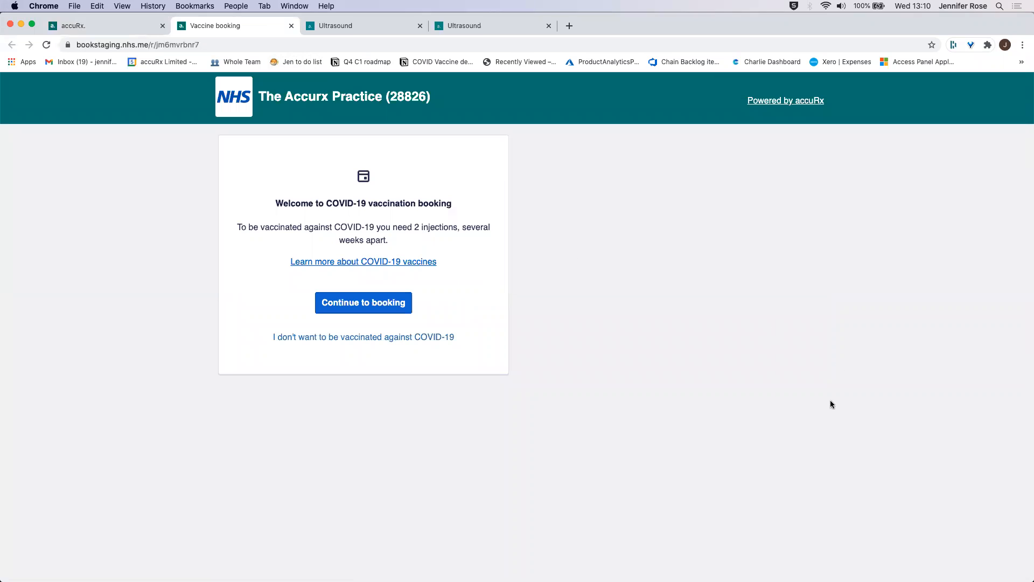
mouse_move(367, 347)
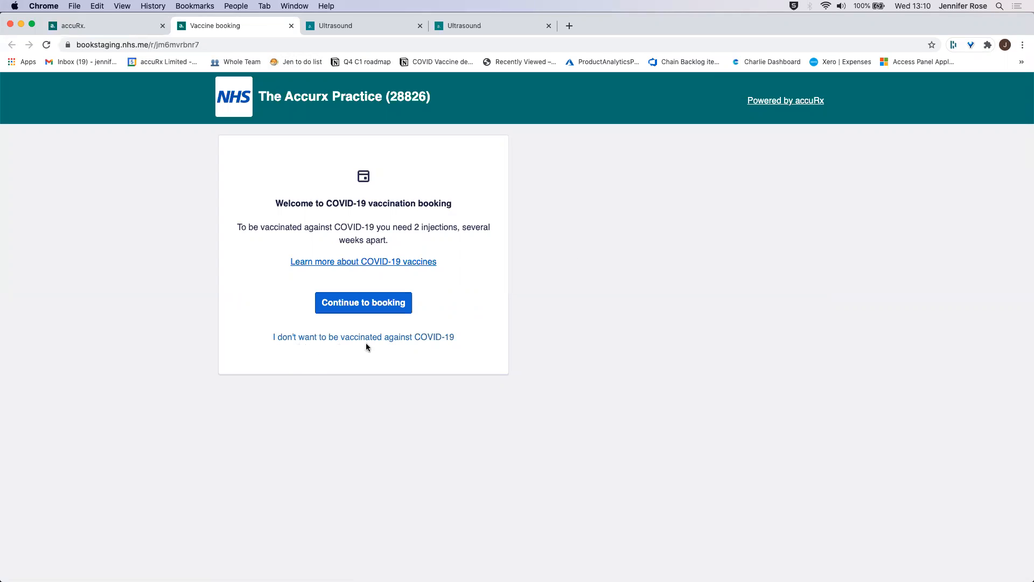
mouse_move(450, 340)
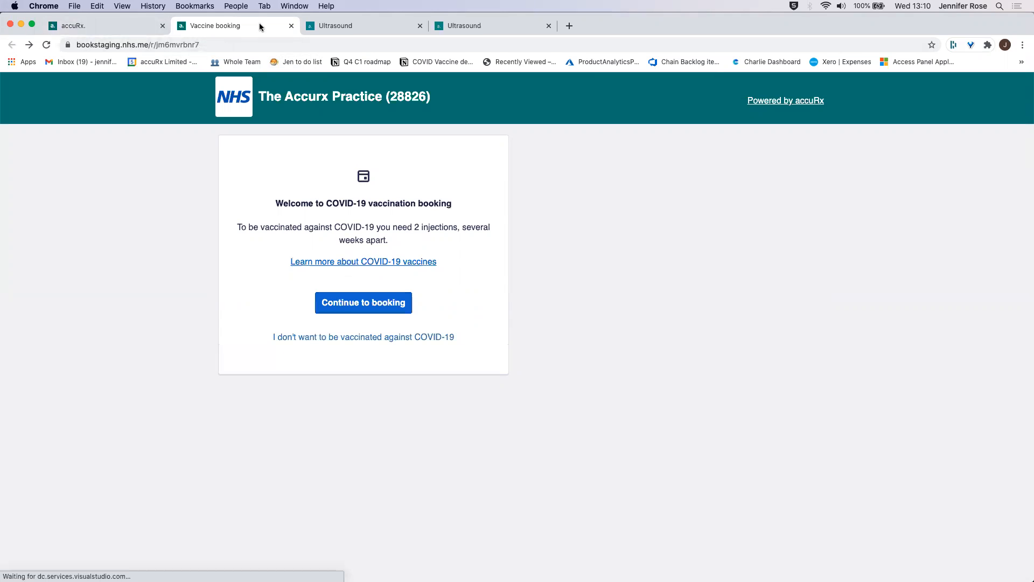
mouse_move(513, 229)
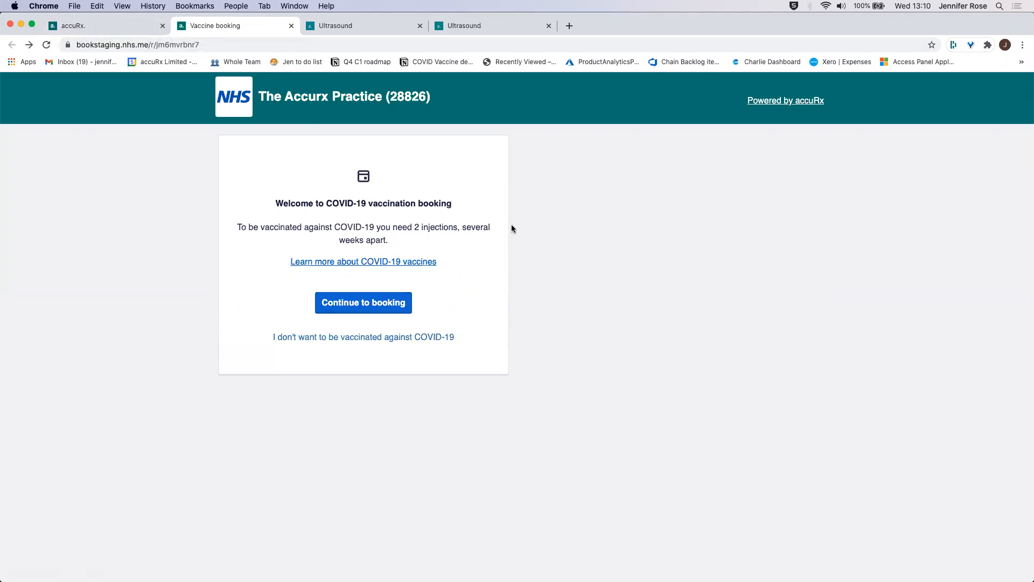
mouse_move(450, 184)
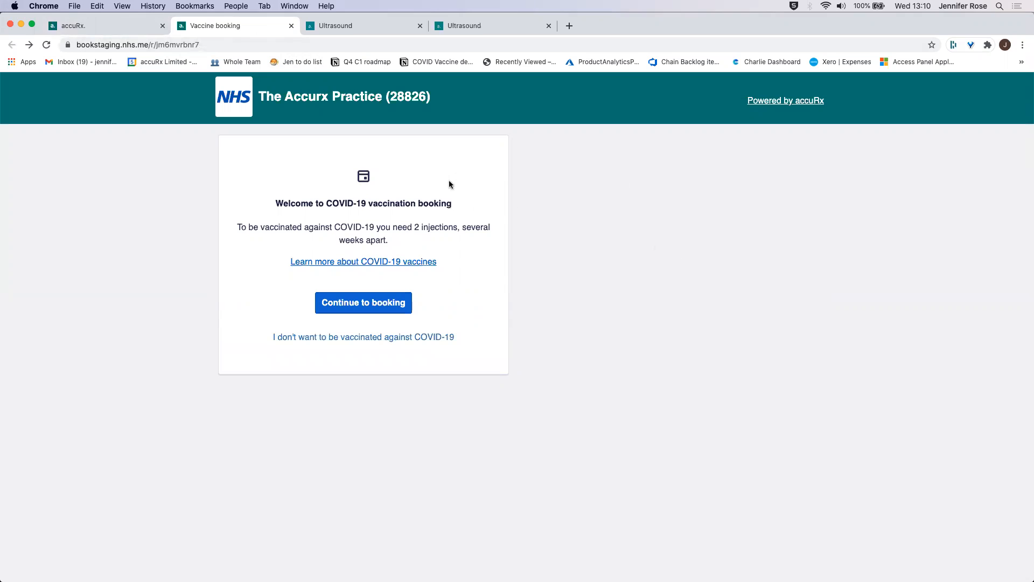
mouse_move(342, 262)
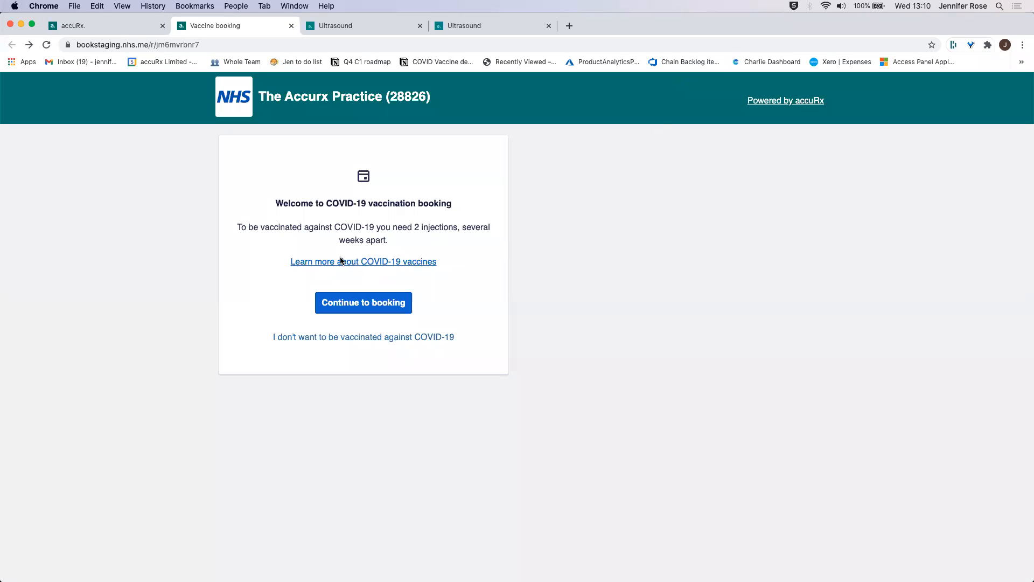
mouse_move(316, 276)
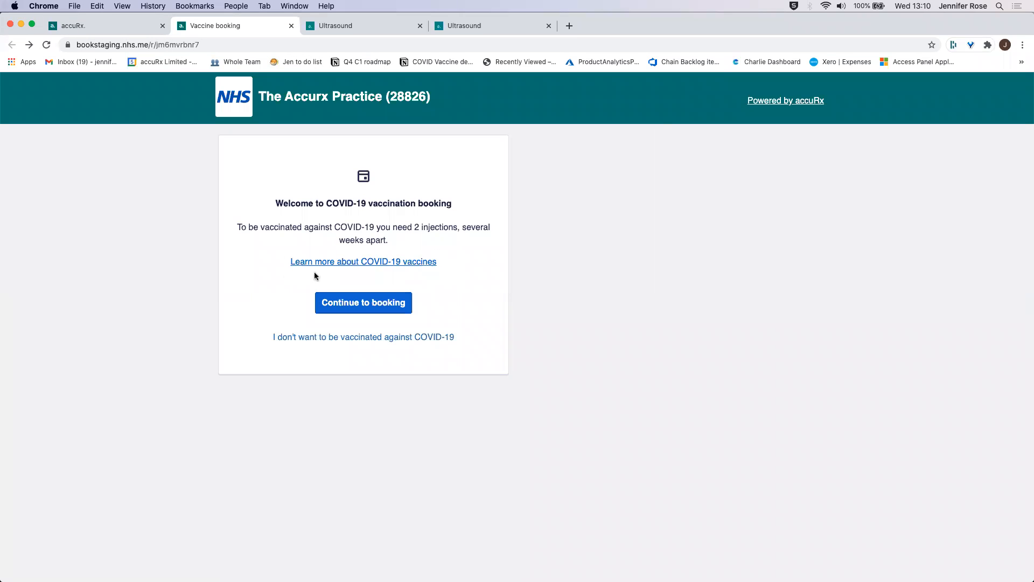
mouse_move(460, 414)
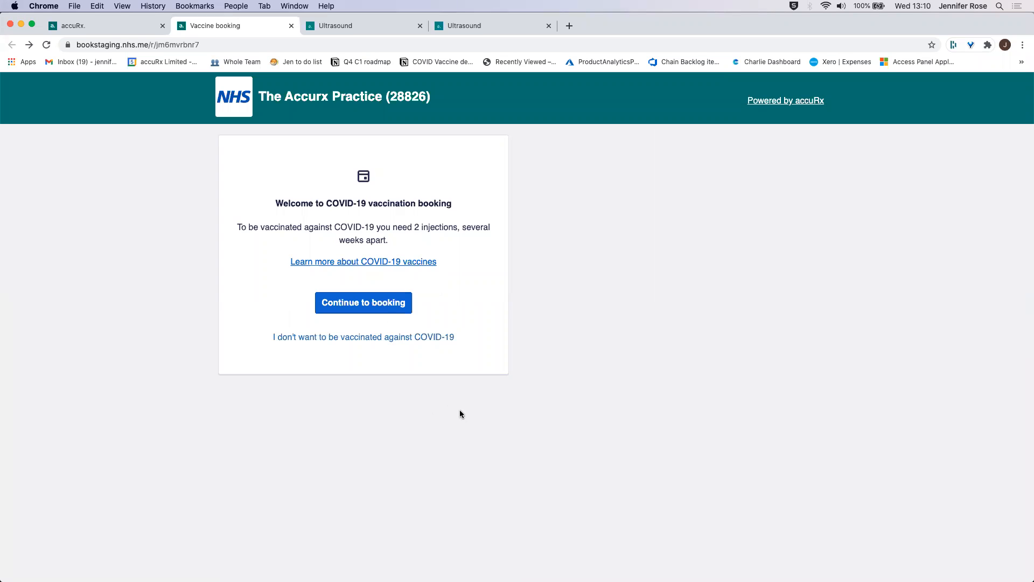
click(364, 302)
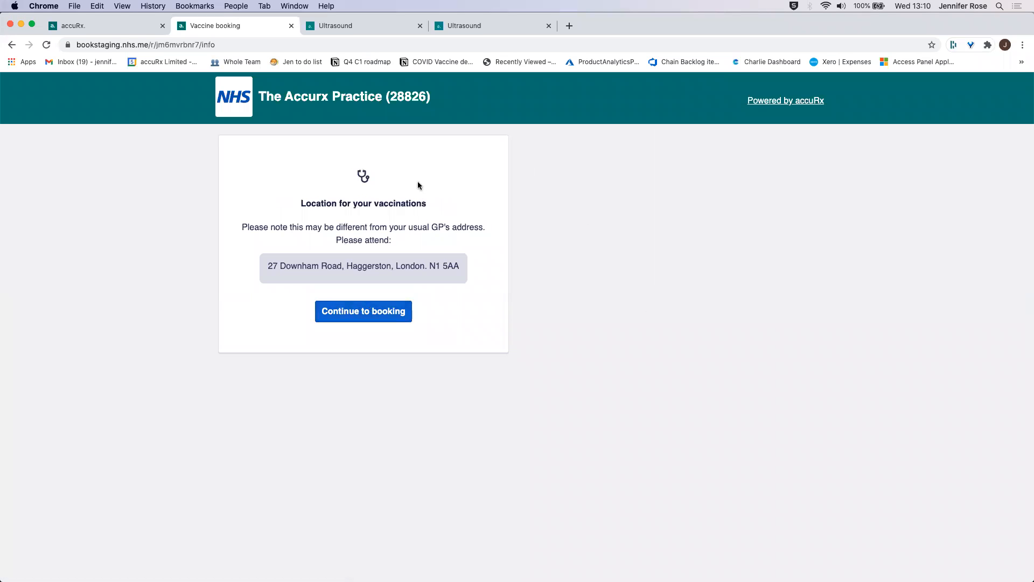
mouse_move(312, 296)
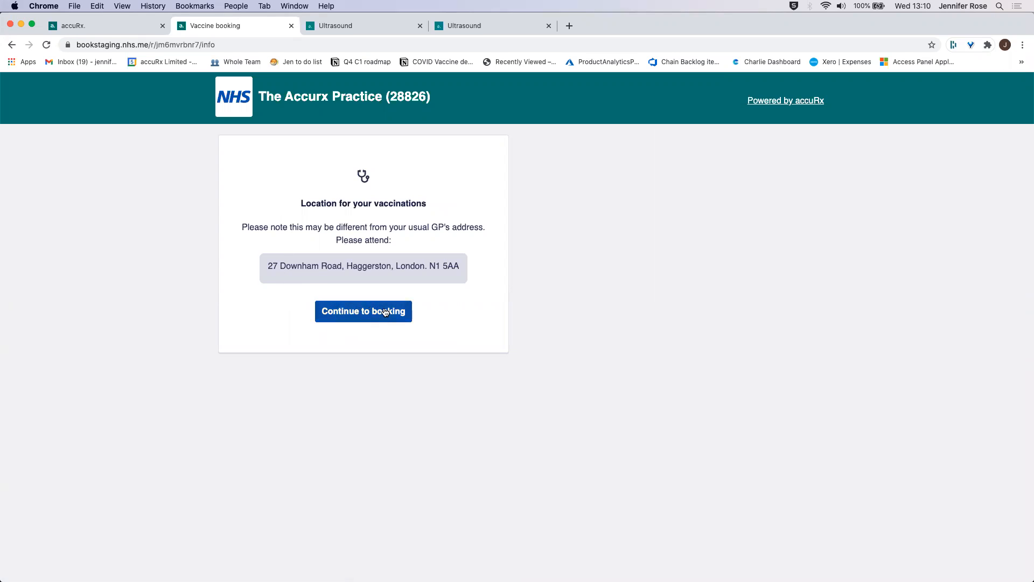
mouse_move(389, 168)
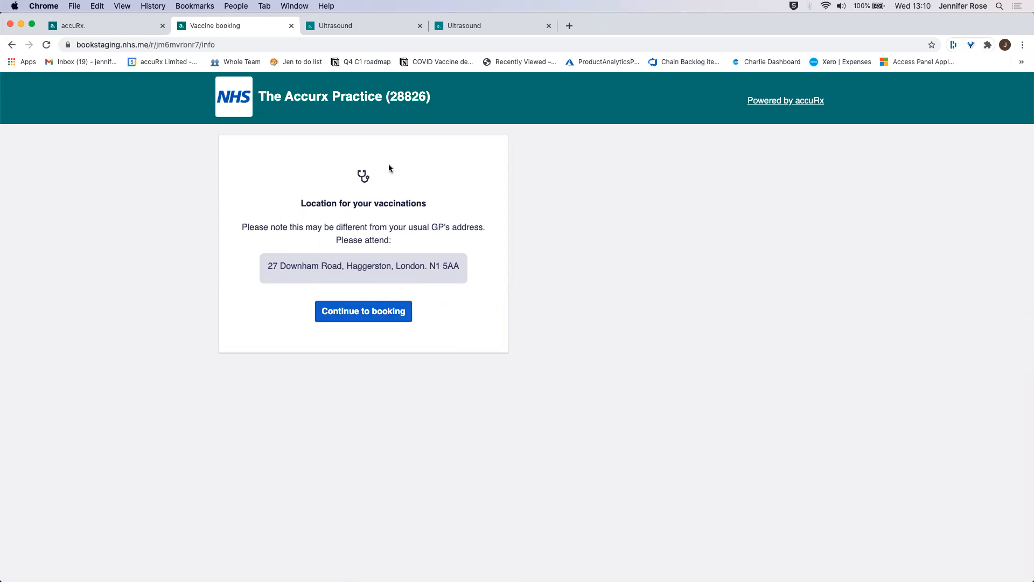
mouse_move(353, 316)
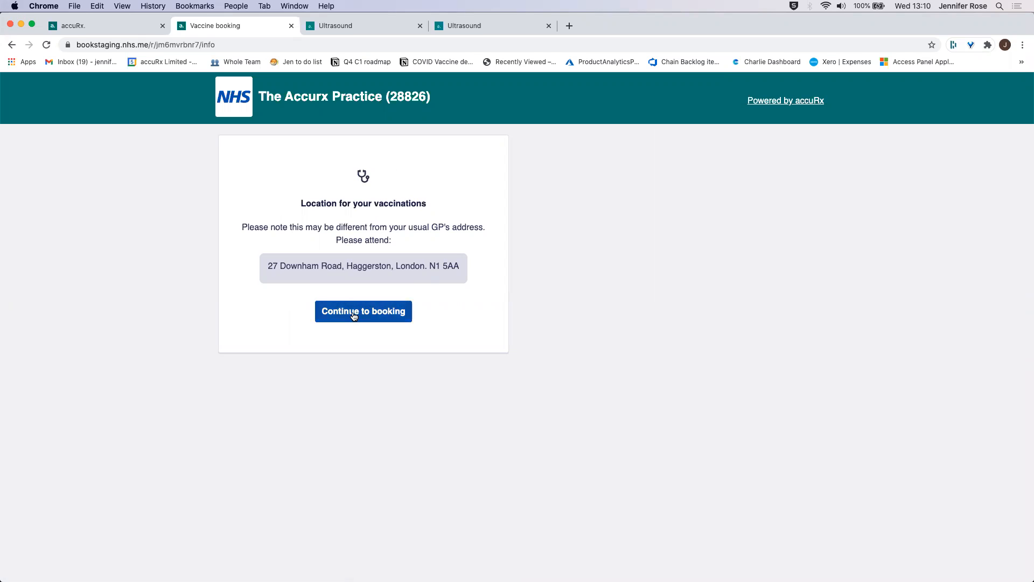
click(363, 310)
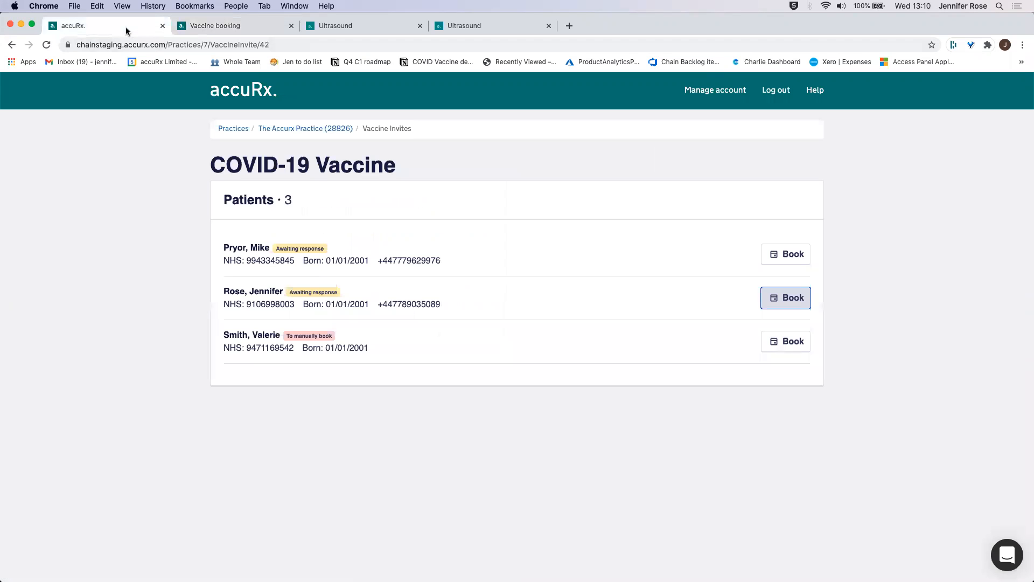
Step: Confirm the patient's identity with date of birth 01/01/2001
double_click(335, 259)
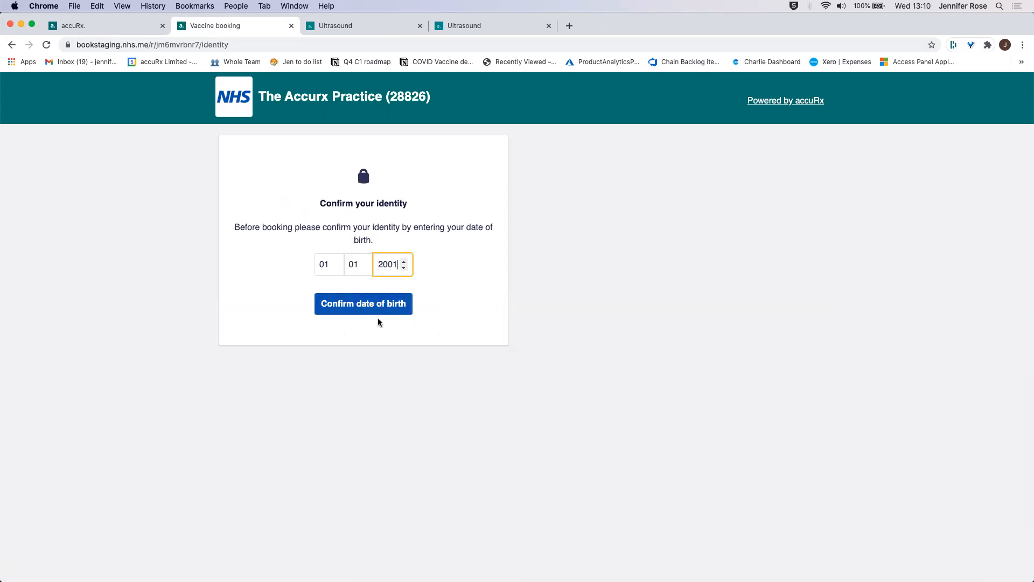
click(363, 303)
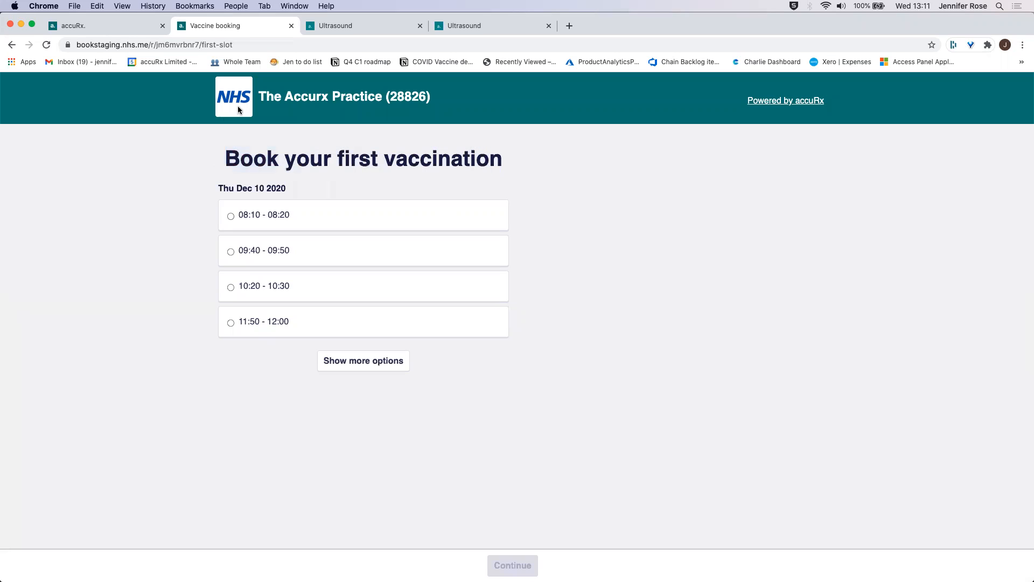
mouse_move(253, 98)
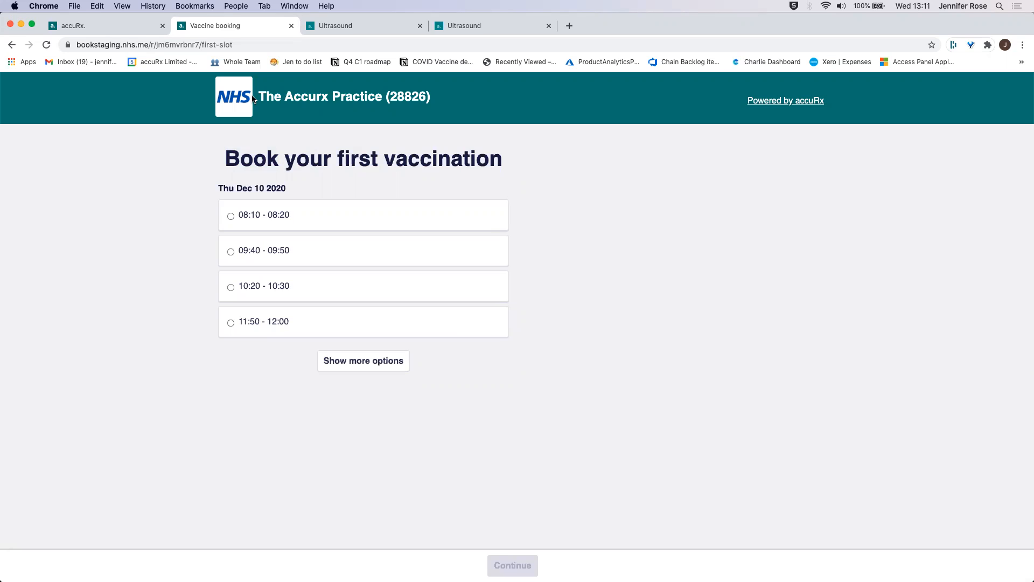
mouse_move(208, 186)
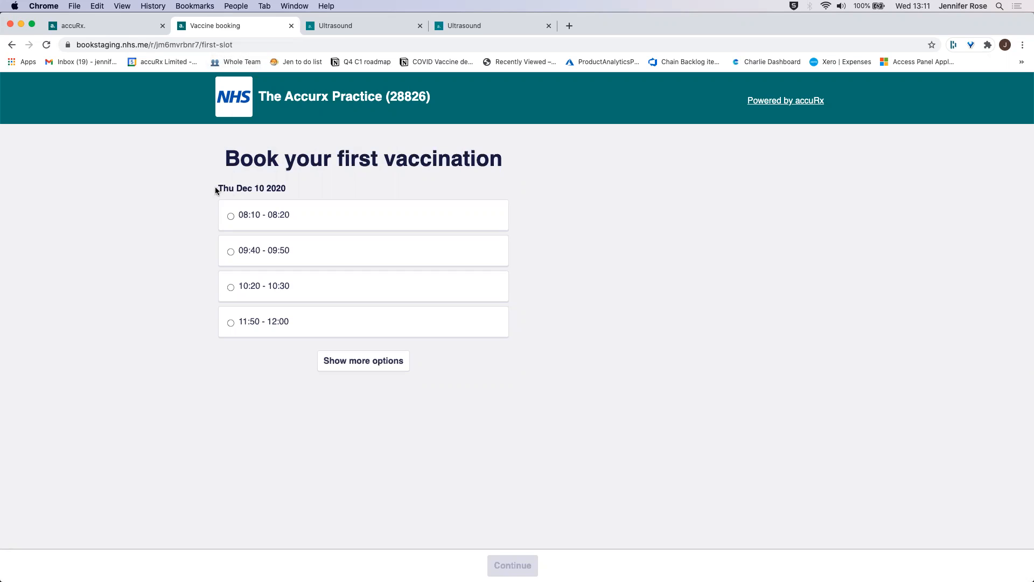
mouse_move(382, 261)
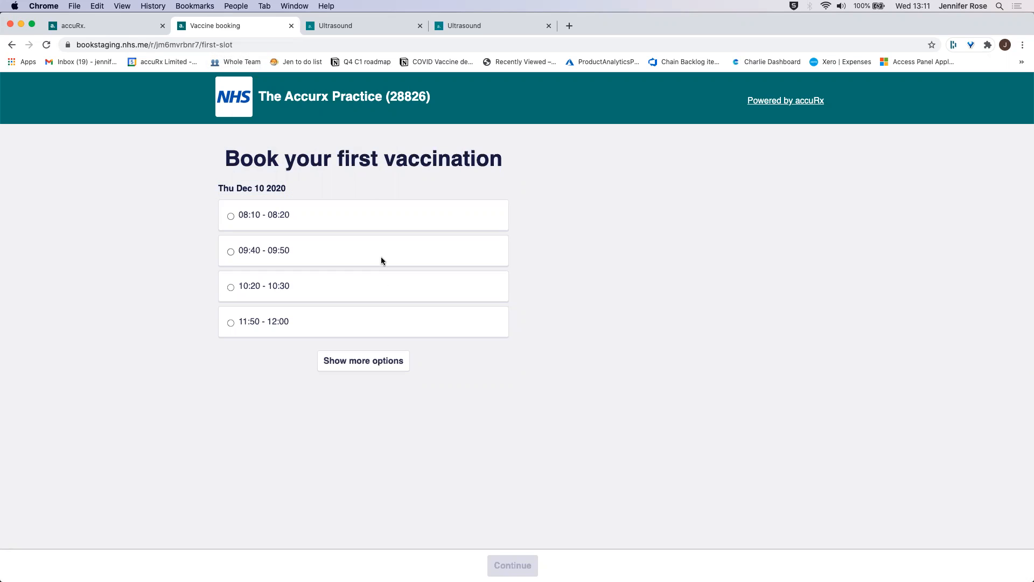
Step: Choose the 09:00 – 09:10 slot on Thu Dec 10 2020 for the first vaccination and continue
click(363, 361)
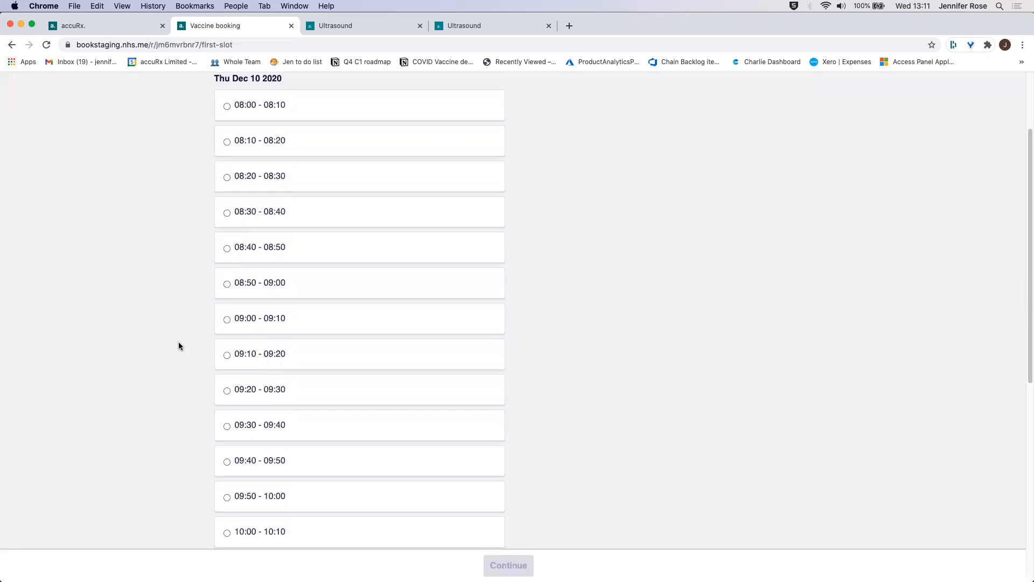
scroll(up, 3)
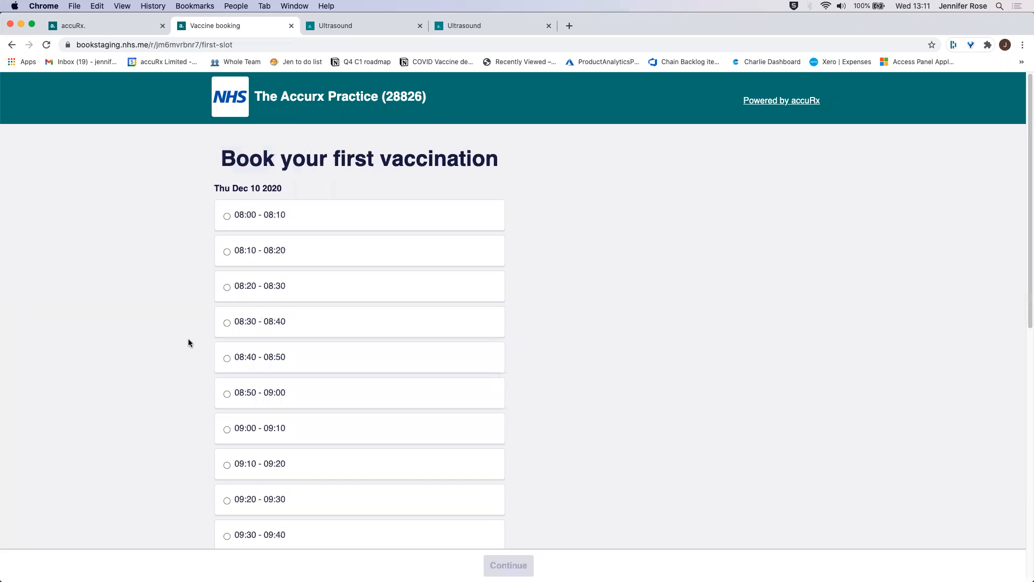
mouse_move(358, 390)
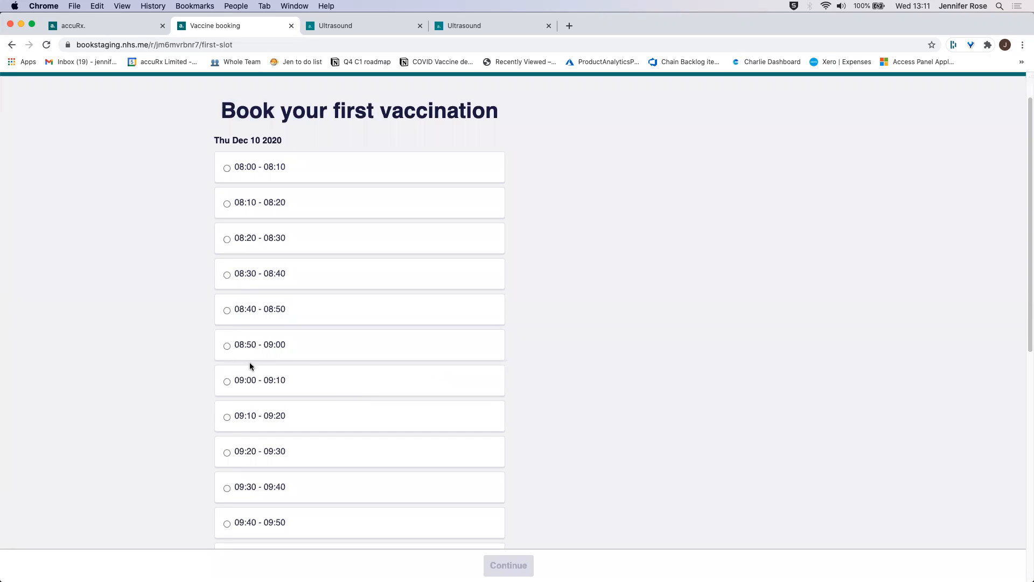
click(227, 380)
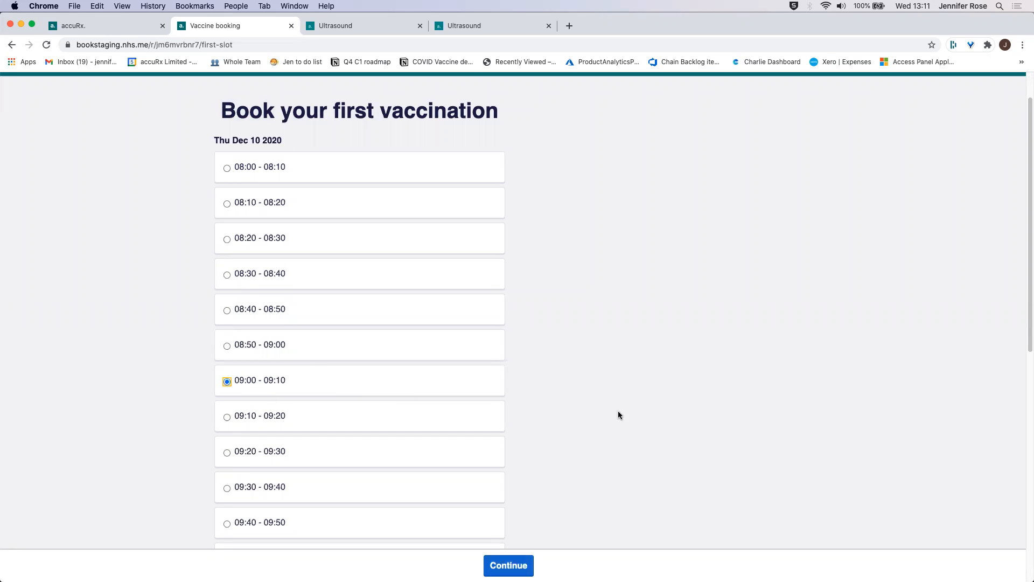
mouse_move(963, 155)
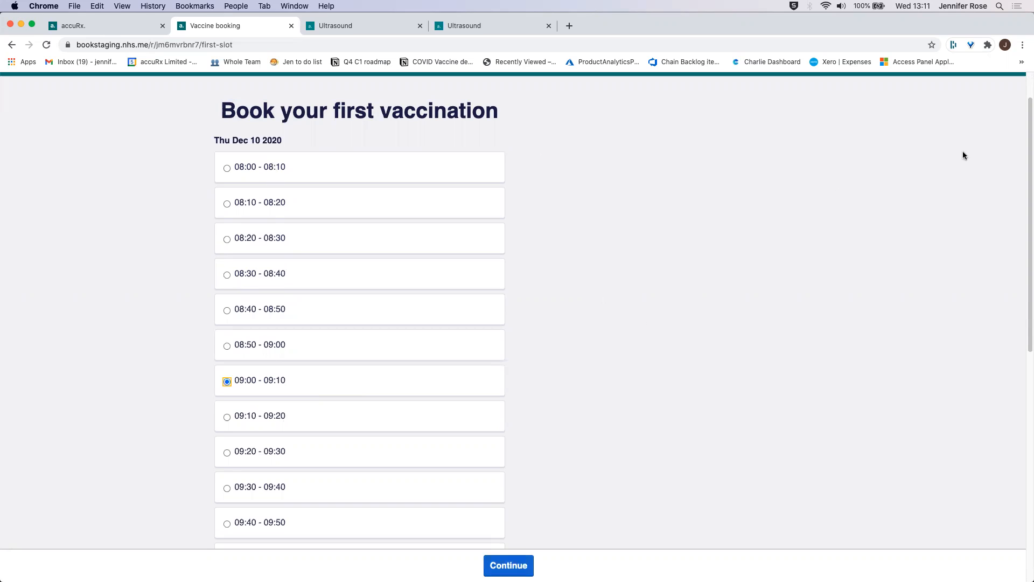
click(507, 566)
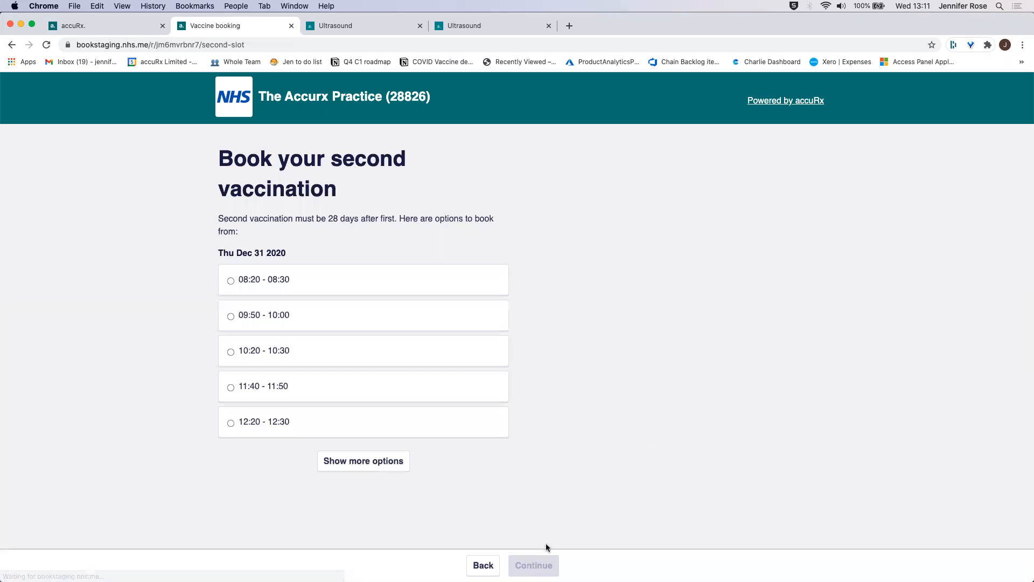
Step: Choose the 10:20 – 10:30 slot on Thu Dec 31 2020 for the second vaccination and continue to review
double_click(251, 252)
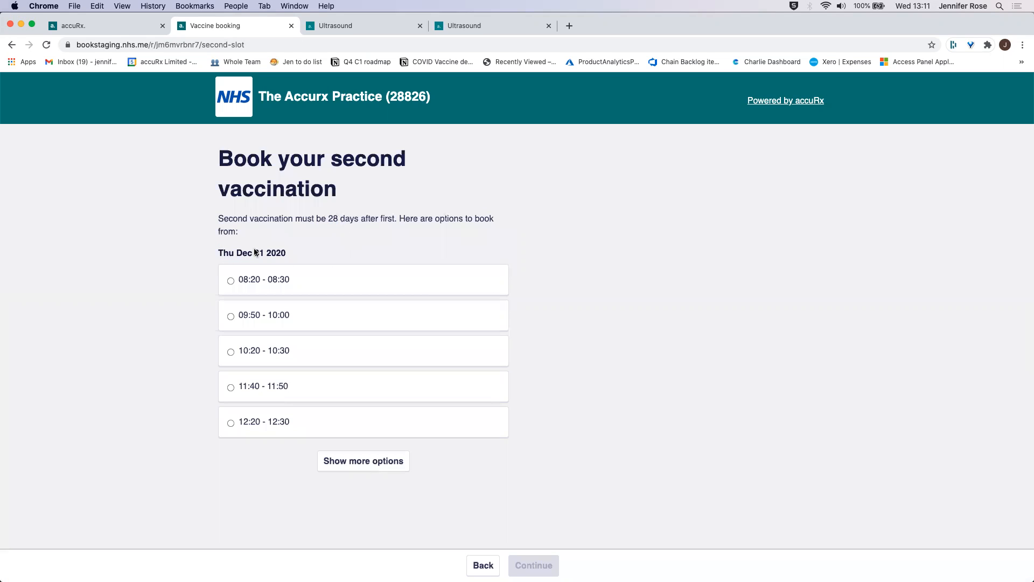
double_click(251, 252)
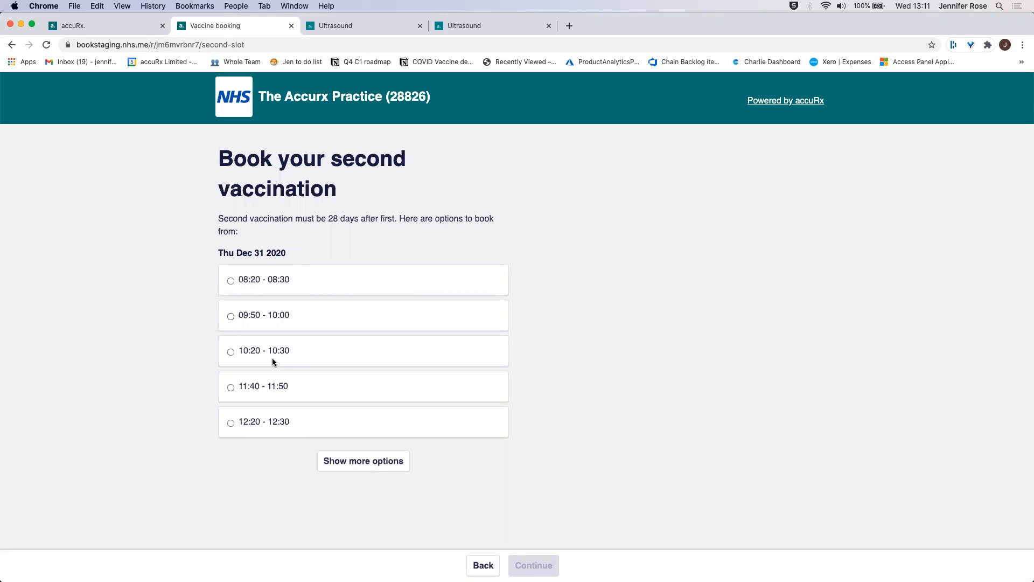
click(231, 351)
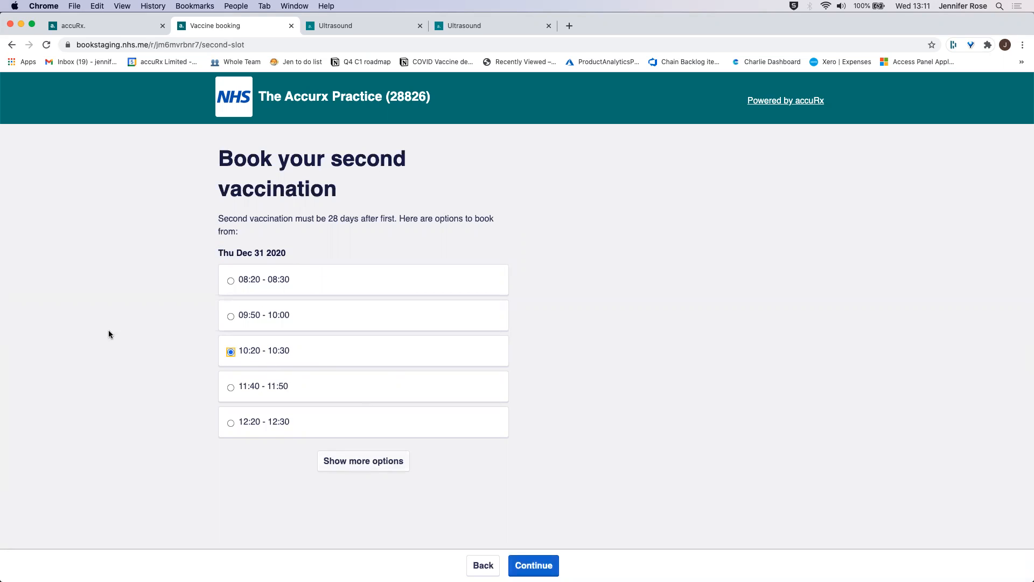
mouse_move(133, 281)
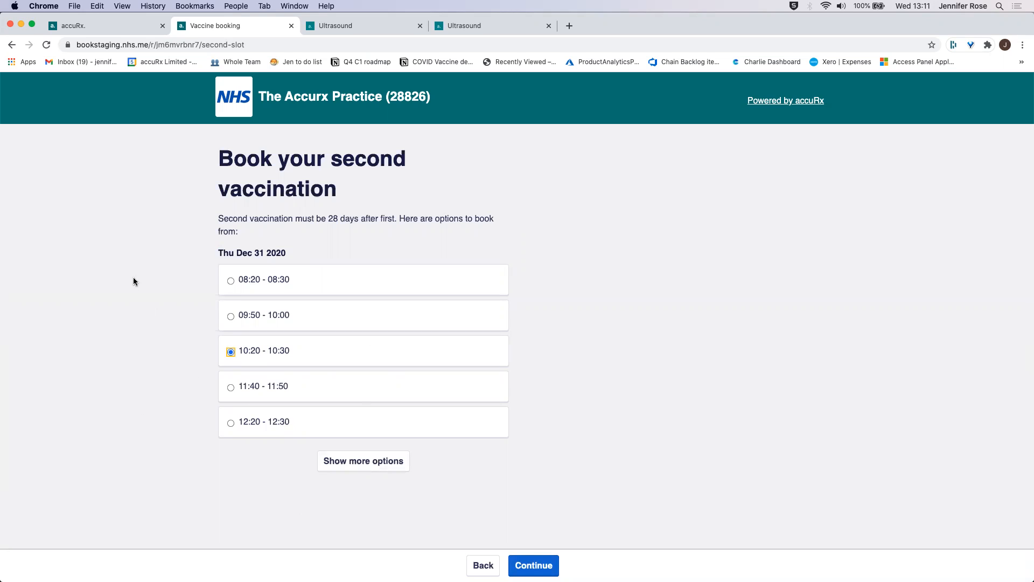
mouse_move(137, 233)
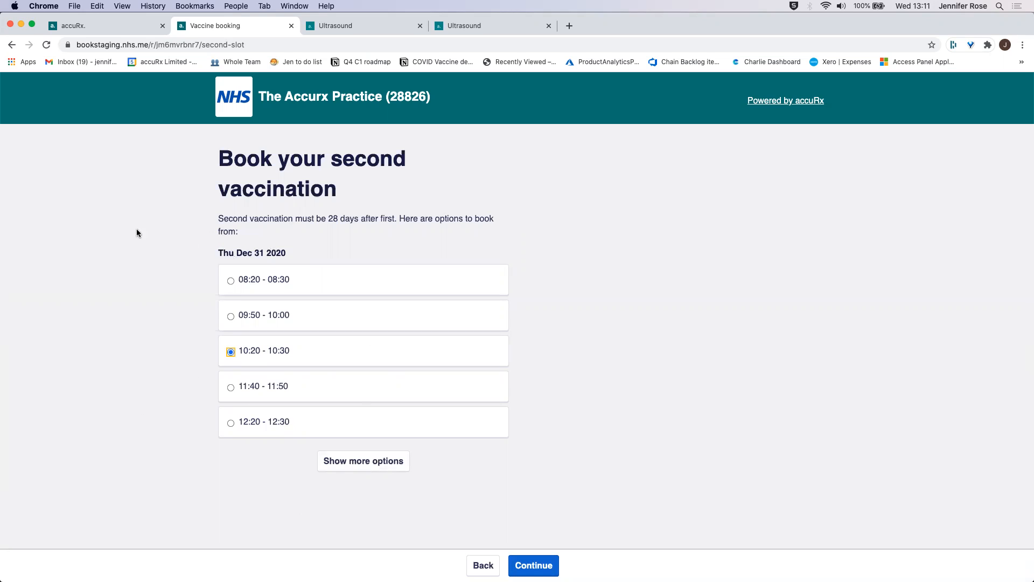
mouse_move(154, 299)
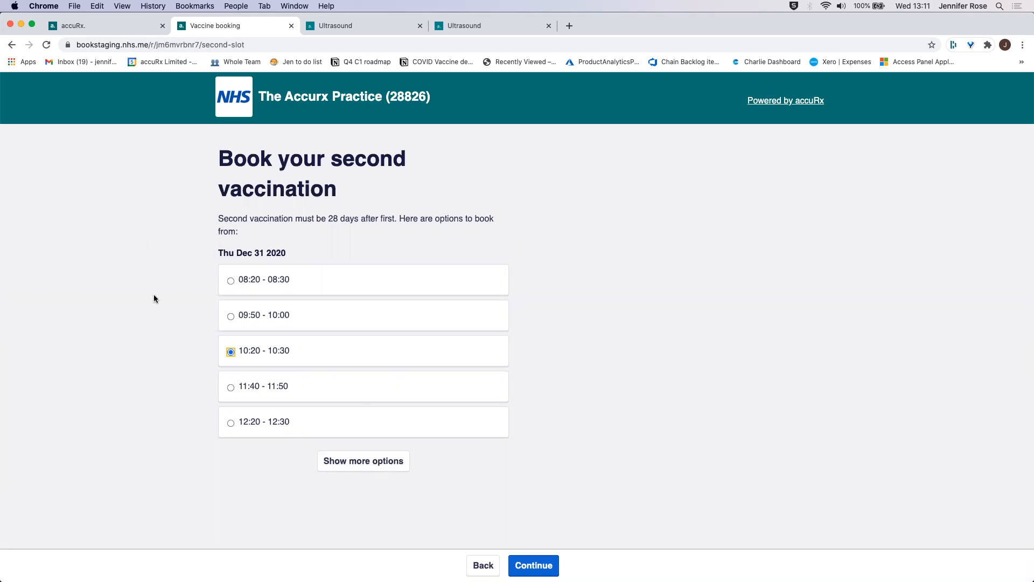
mouse_move(436, 241)
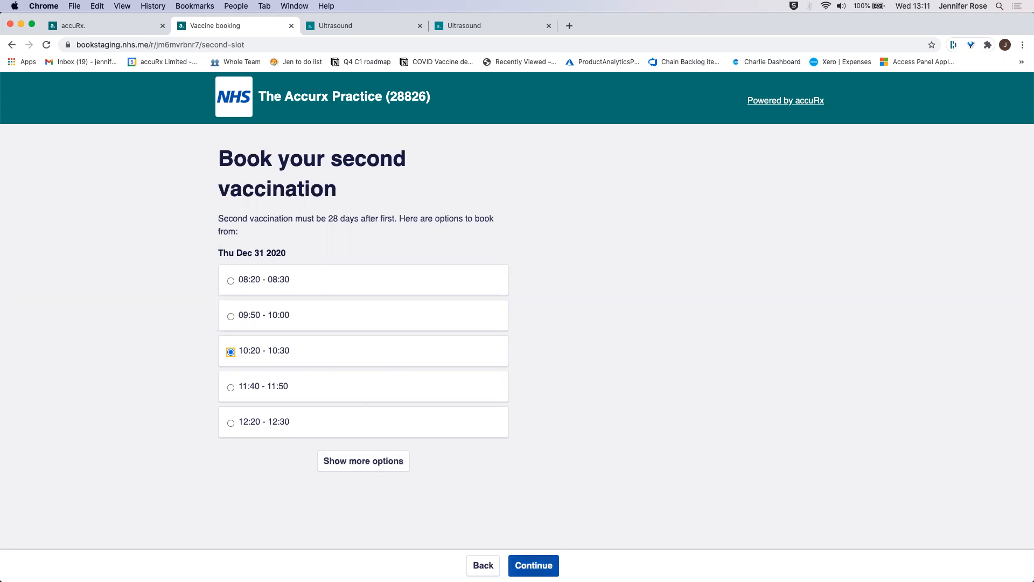
click(533, 566)
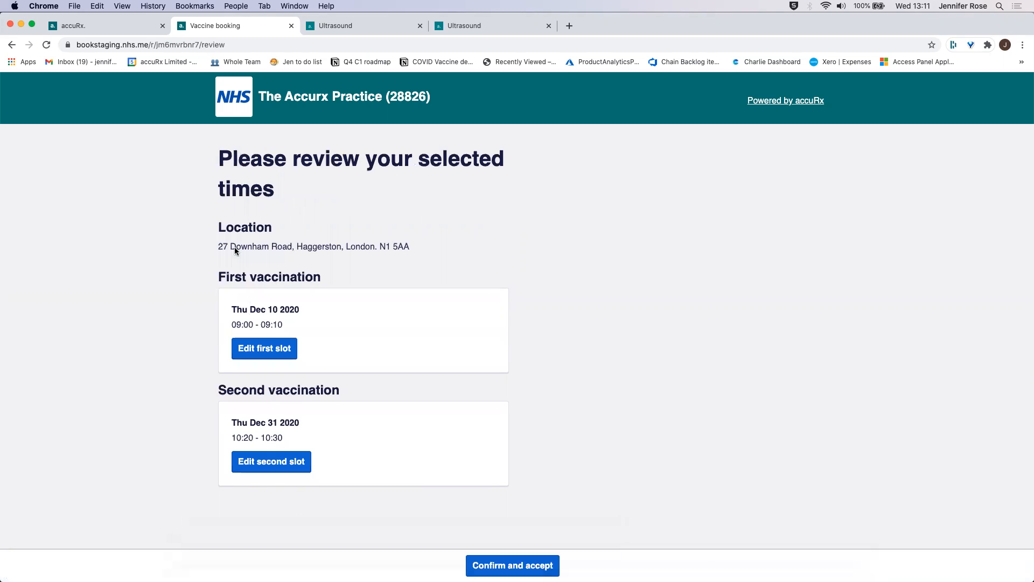
mouse_move(343, 236)
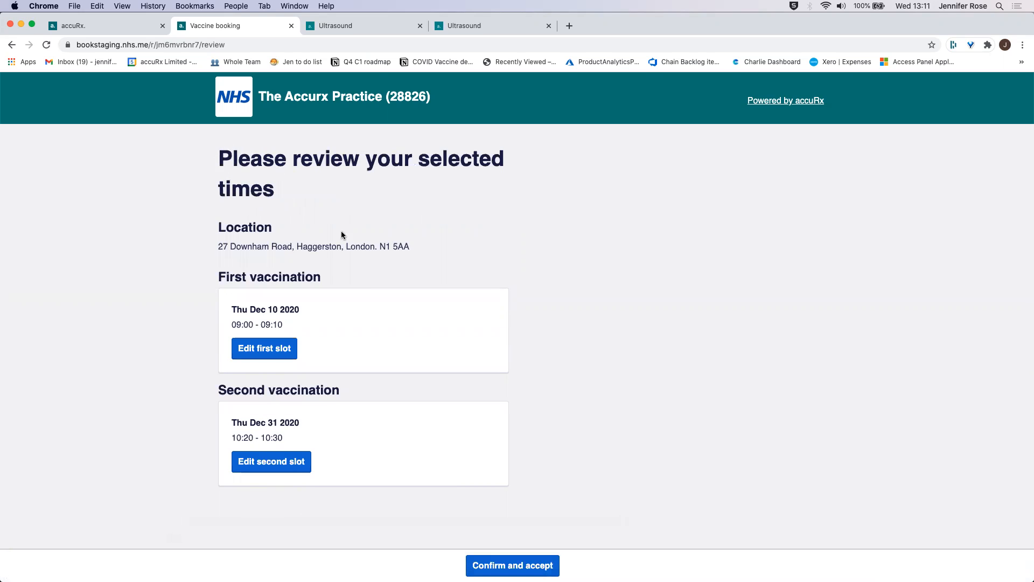
mouse_move(307, 208)
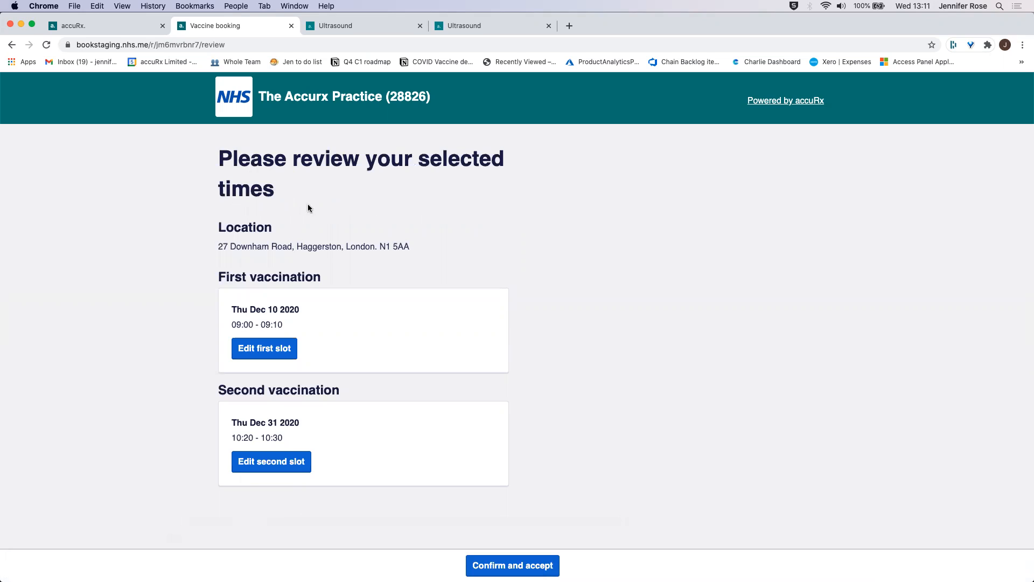
mouse_move(578, 276)
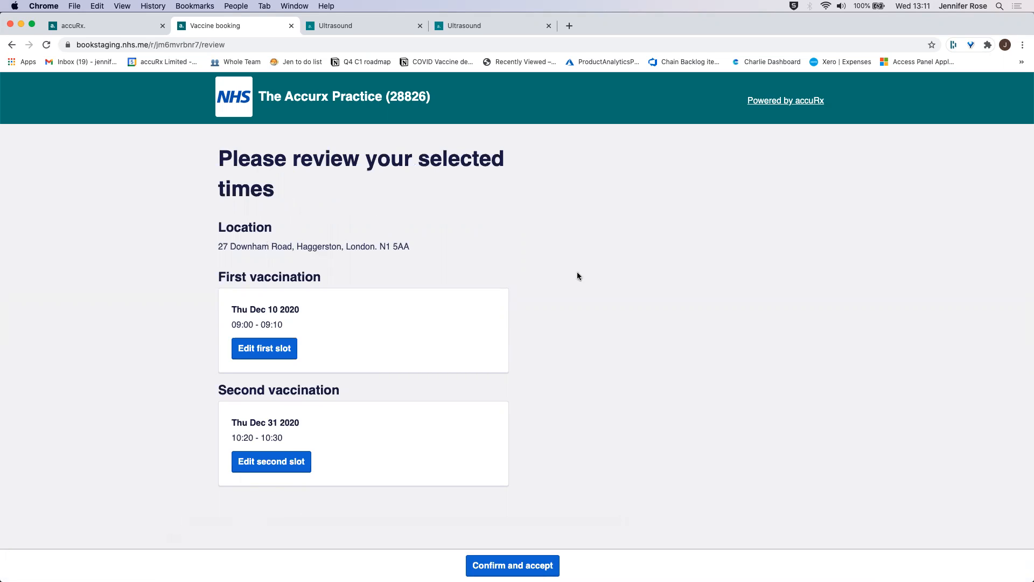
mouse_move(235, 338)
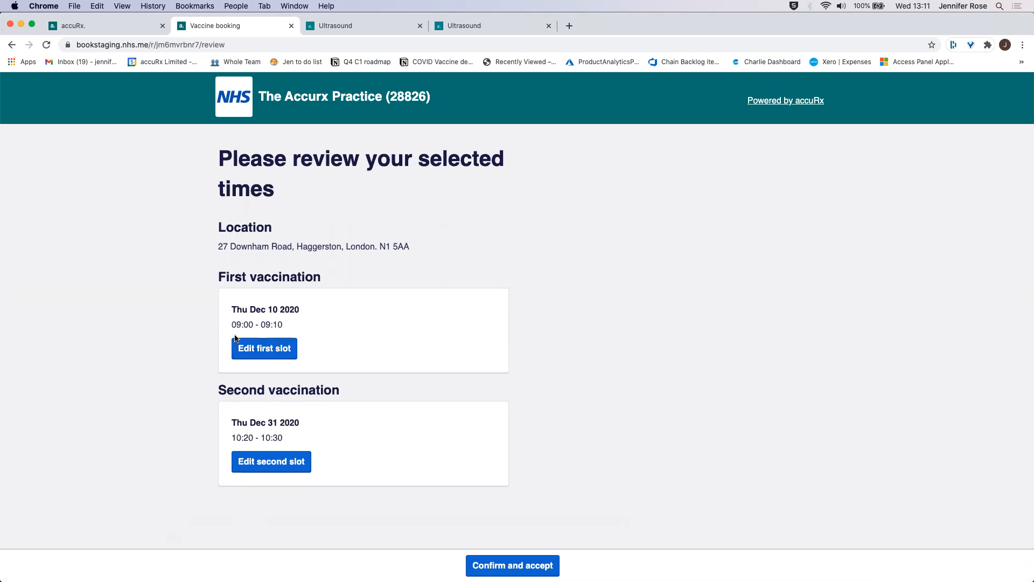
mouse_move(528, 539)
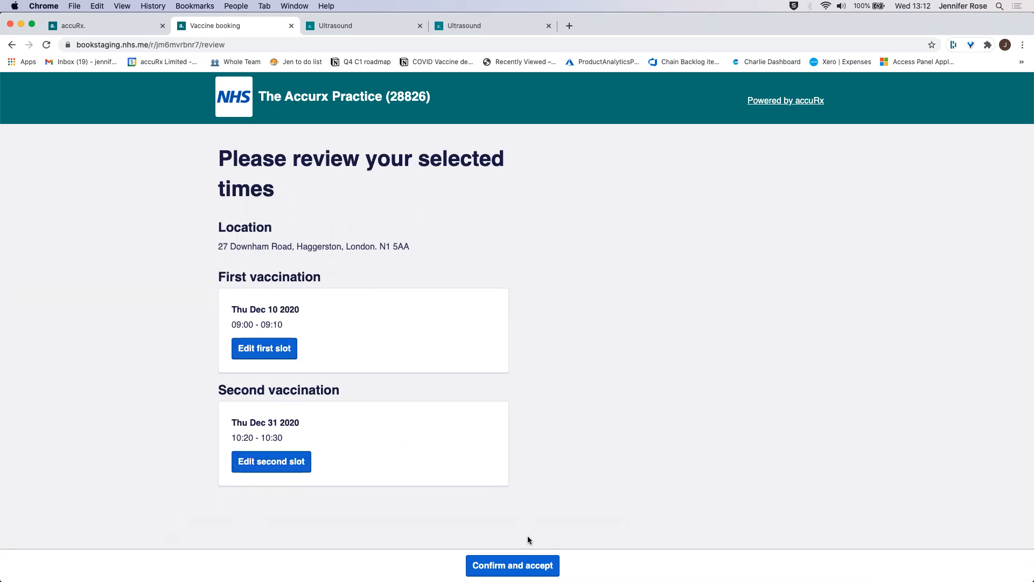
Step: Confirm and accept both times: 10 Dec 09:00–09:10 and 31 Dec 10:20–10:30
click(512, 566)
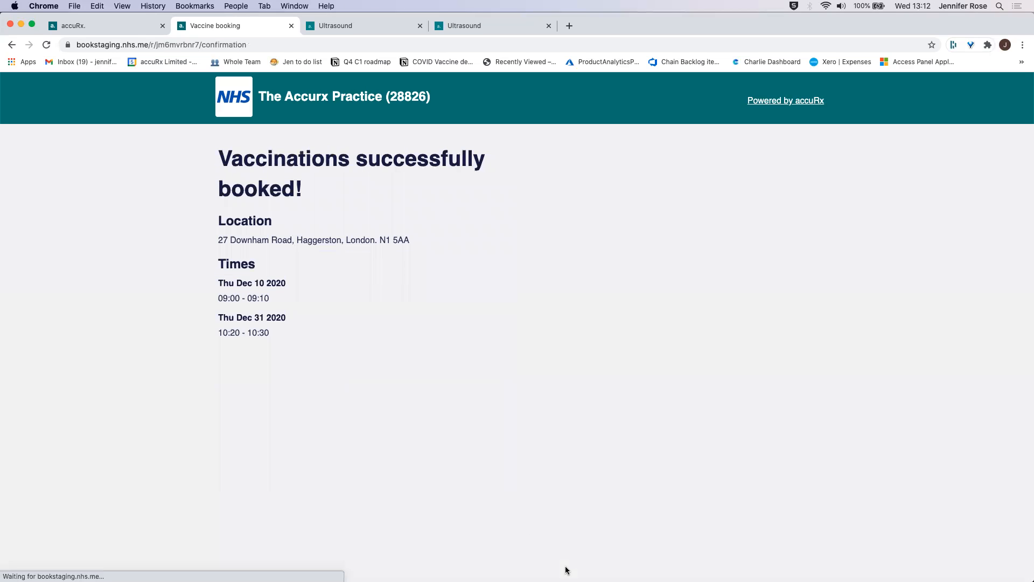
mouse_move(674, 11)
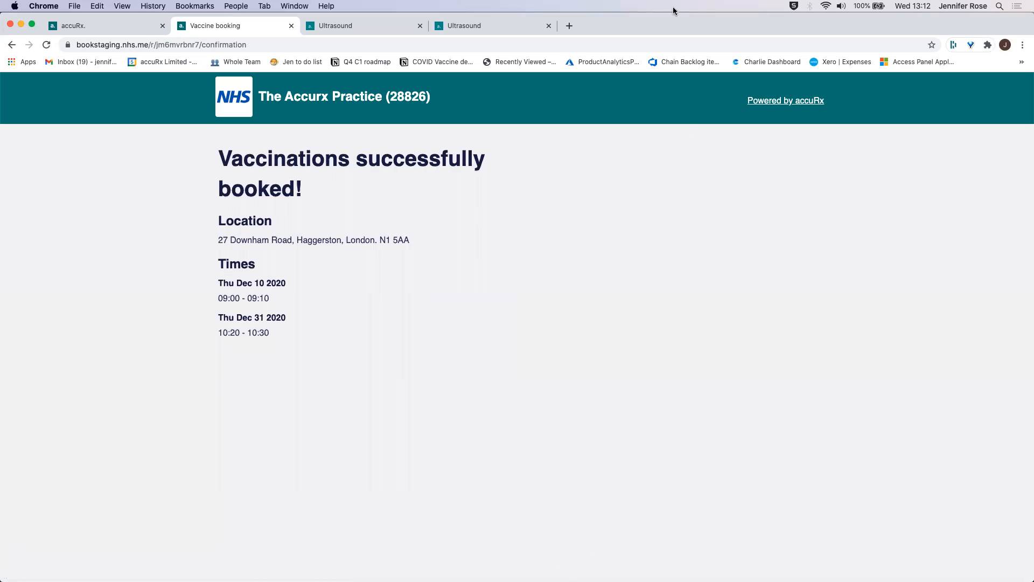
mouse_move(249, 165)
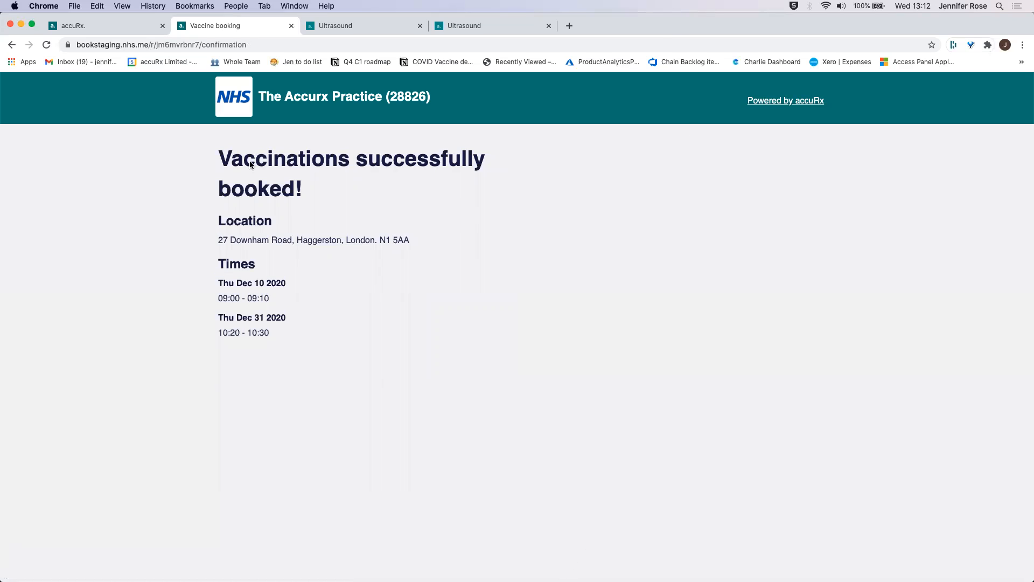
mouse_move(283, 28)
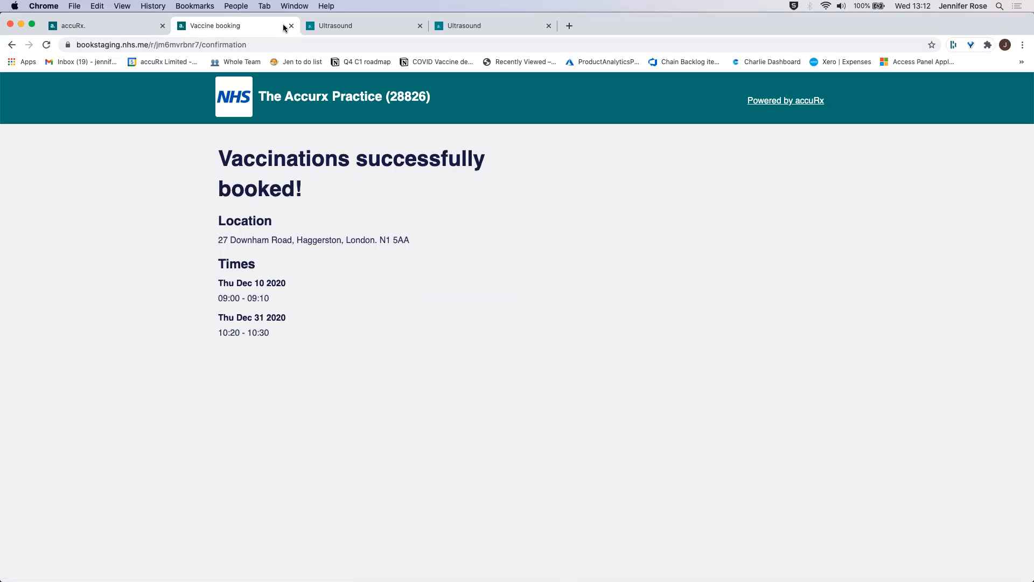
Step: Close the booking confirmation tab to return to the vaccine patient invite list
click(289, 26)
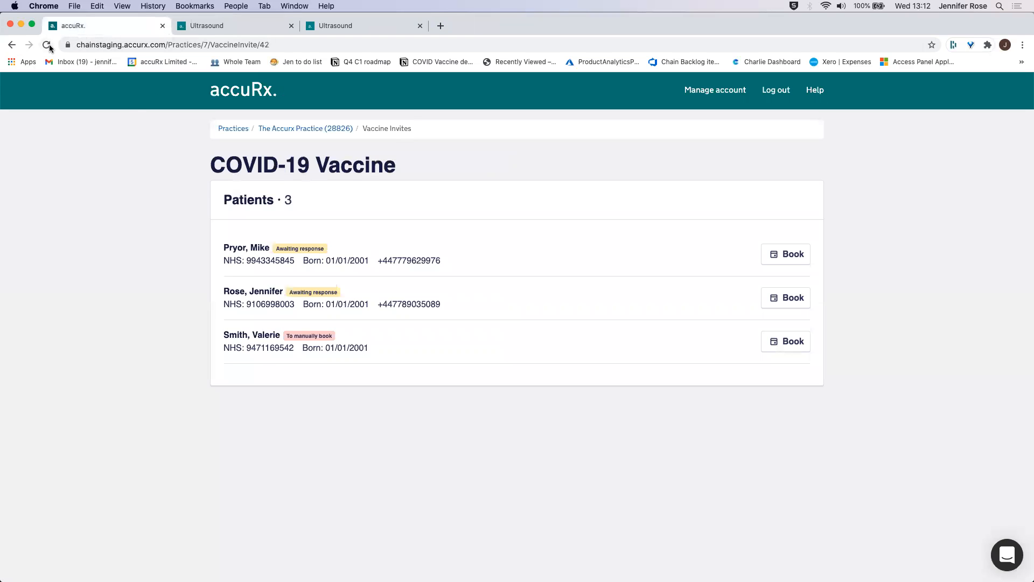
Step: Reload so the second patient shows Booked, then view another invite batch
click(786, 297)
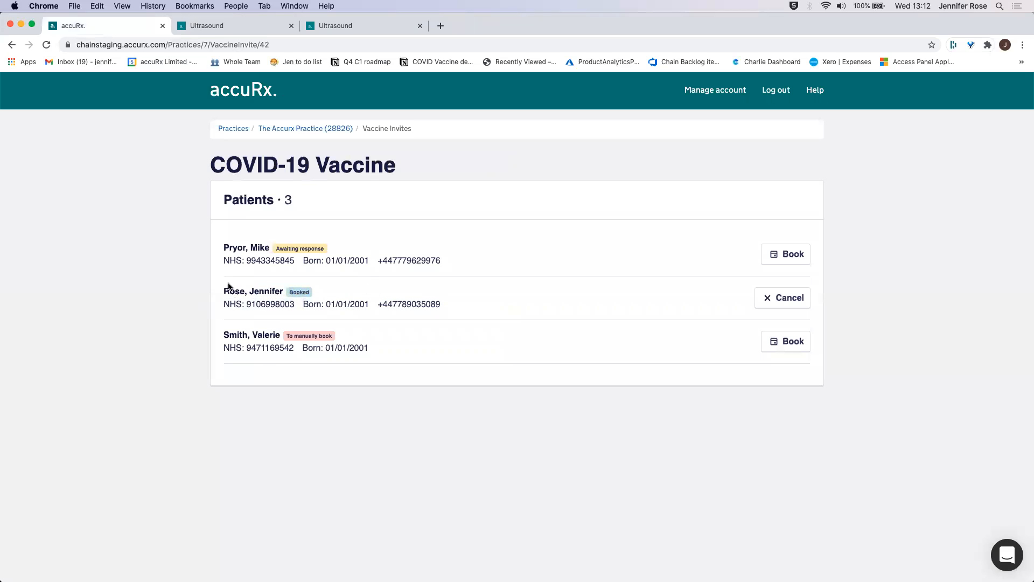
mouse_move(1004, 280)
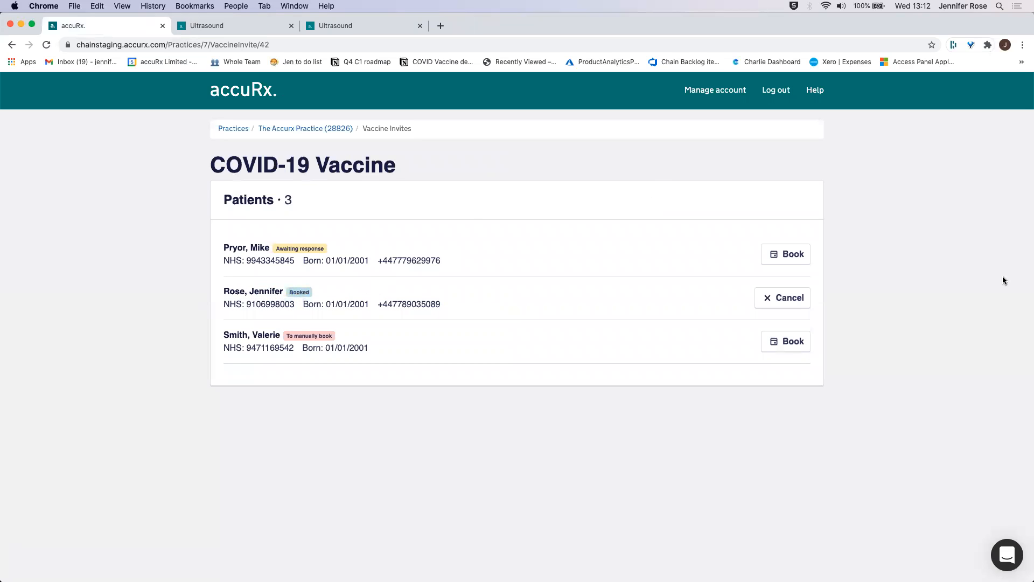
mouse_move(360, 265)
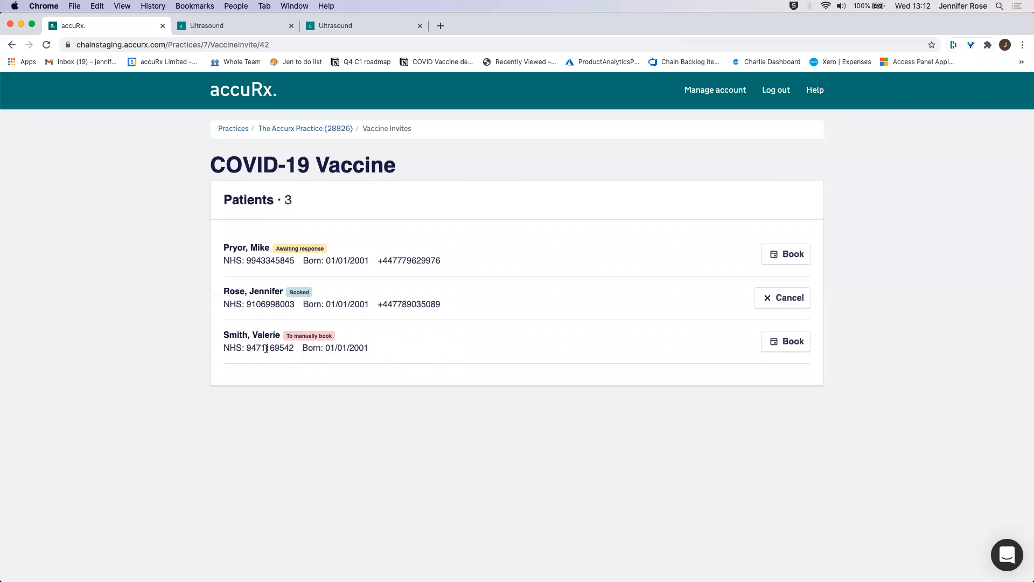
click(782, 298)
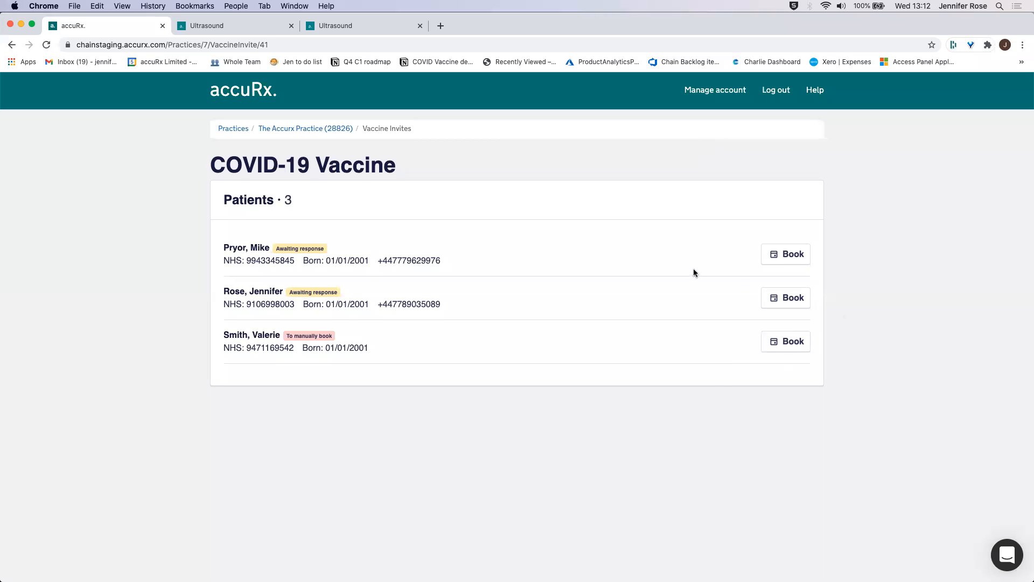
mouse_move(559, 331)
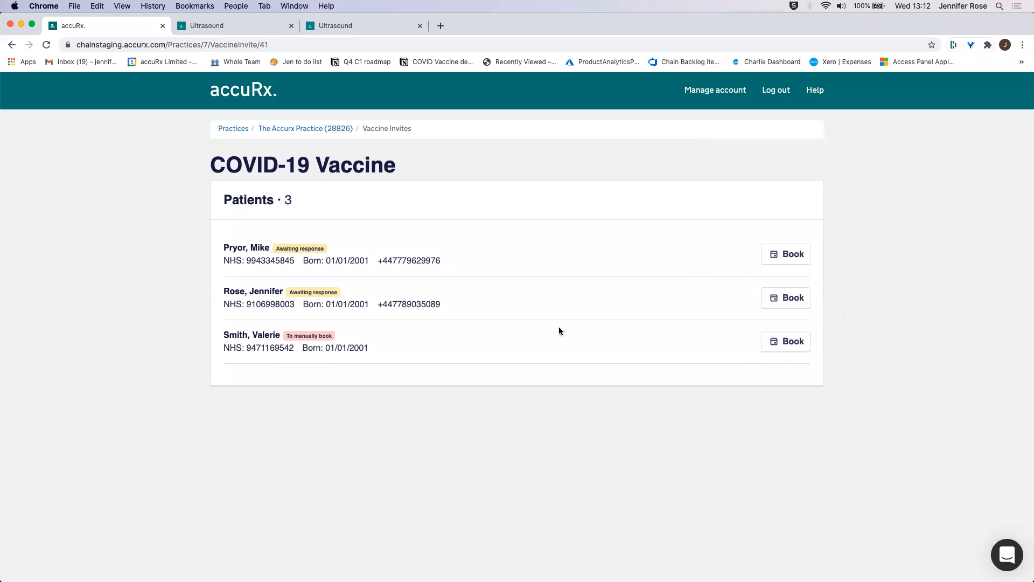